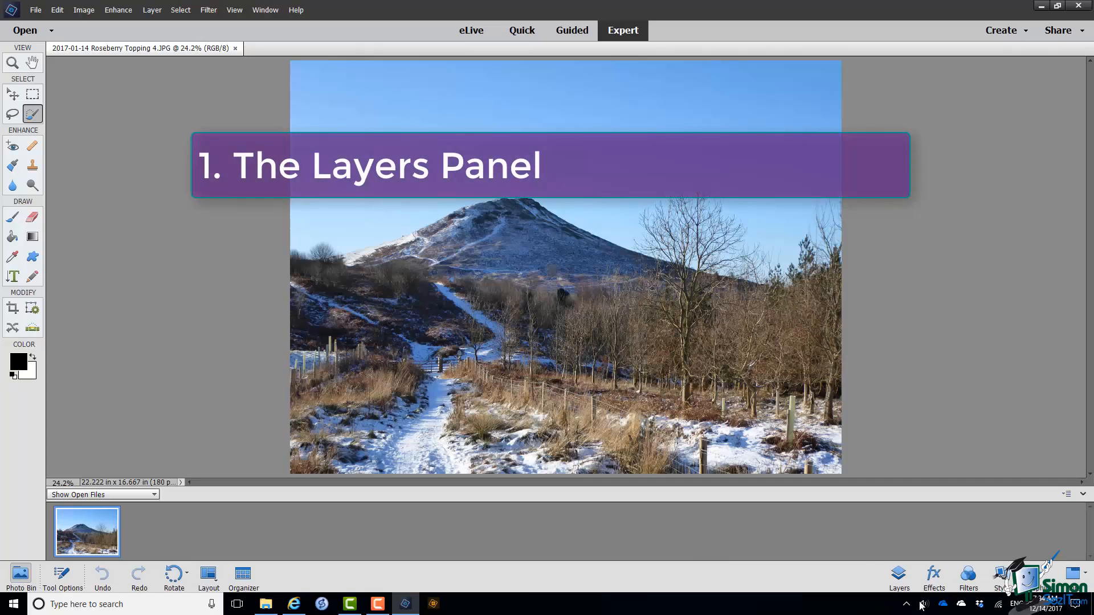
Open the Layers panel from the bottom-right taskbar to list the photo's layers.
{"action": "left_click", "coordinate": [898, 577]}
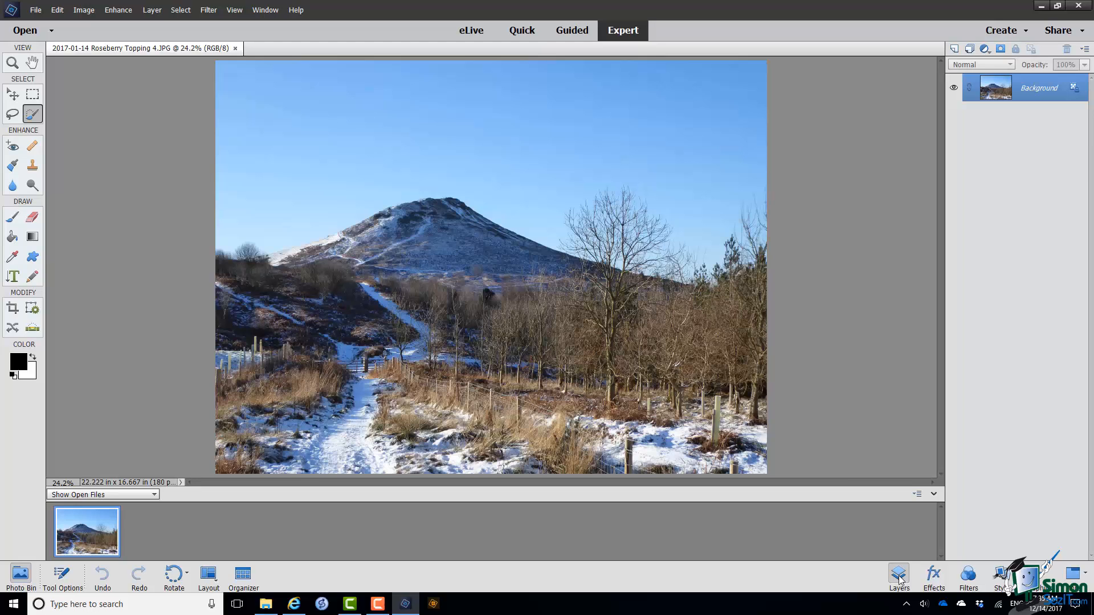
{"action": "mouse_move", "coordinate": [1020, 426]}
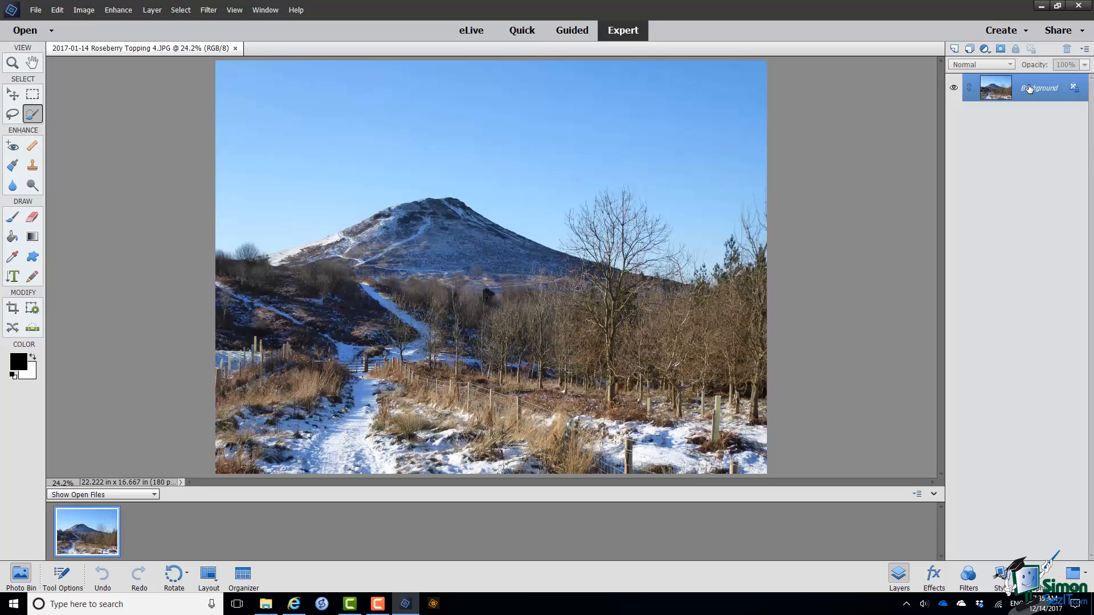
Duplicate the Background layer via its context menu, confirming the Background copy.
{"action": "right_click", "coordinate": [1039, 87]}
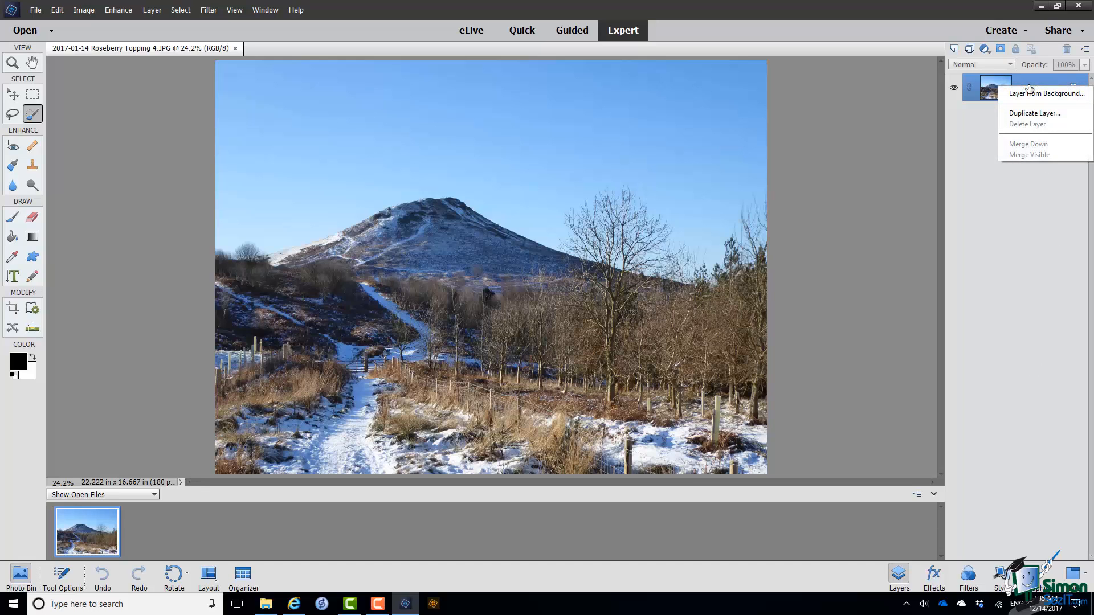
{"action": "mouse_move", "coordinate": [1033, 113]}
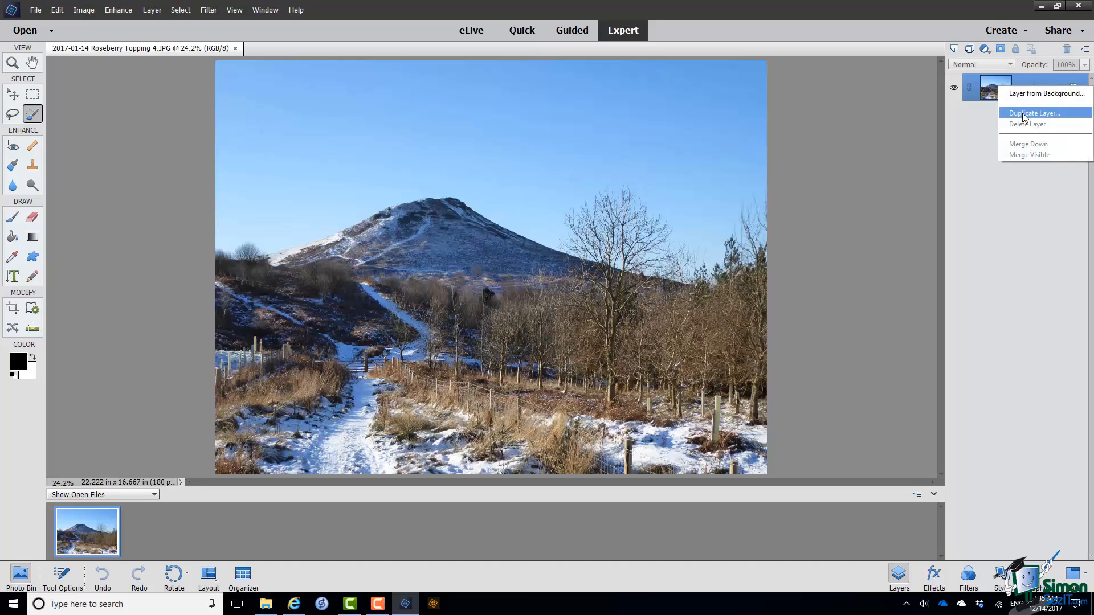
{"action": "left_click", "coordinate": [1033, 113]}
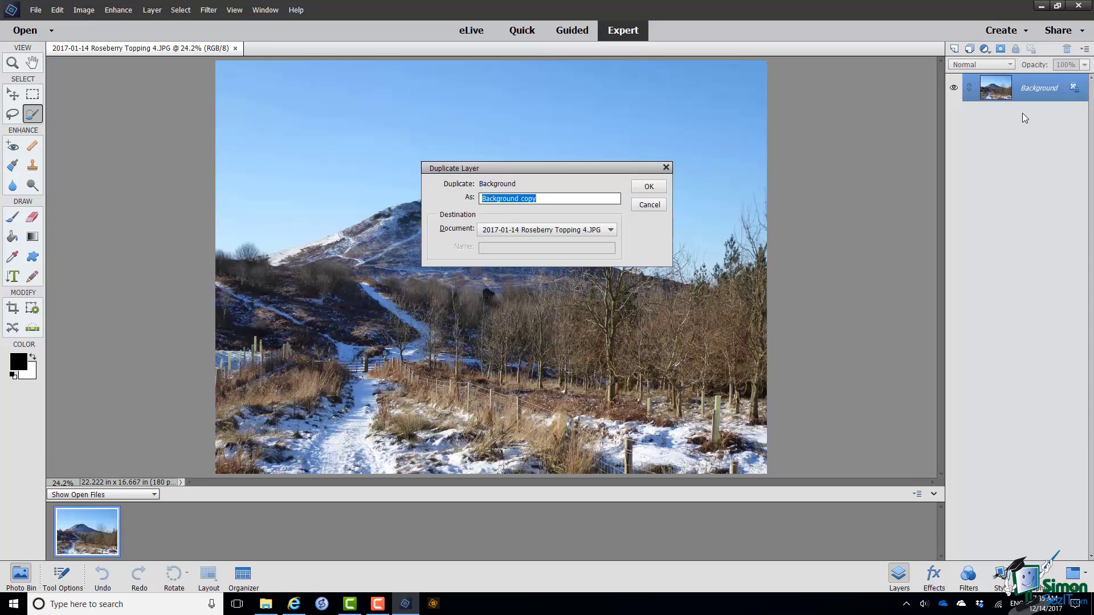
{"action": "mouse_move", "coordinate": [827, 240]}
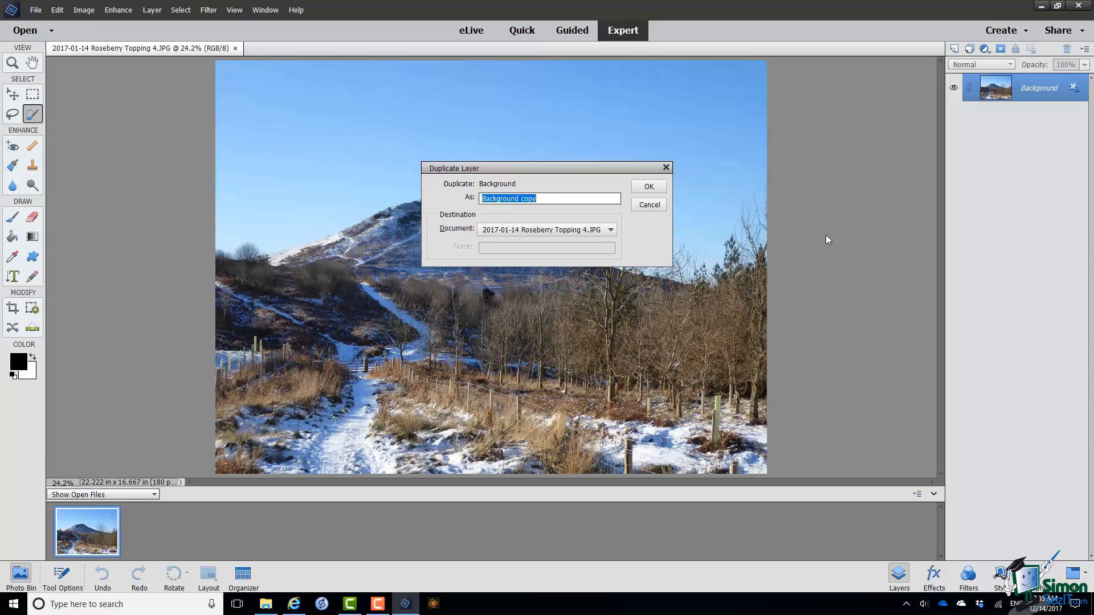
{"action": "left_click", "coordinate": [647, 204]}
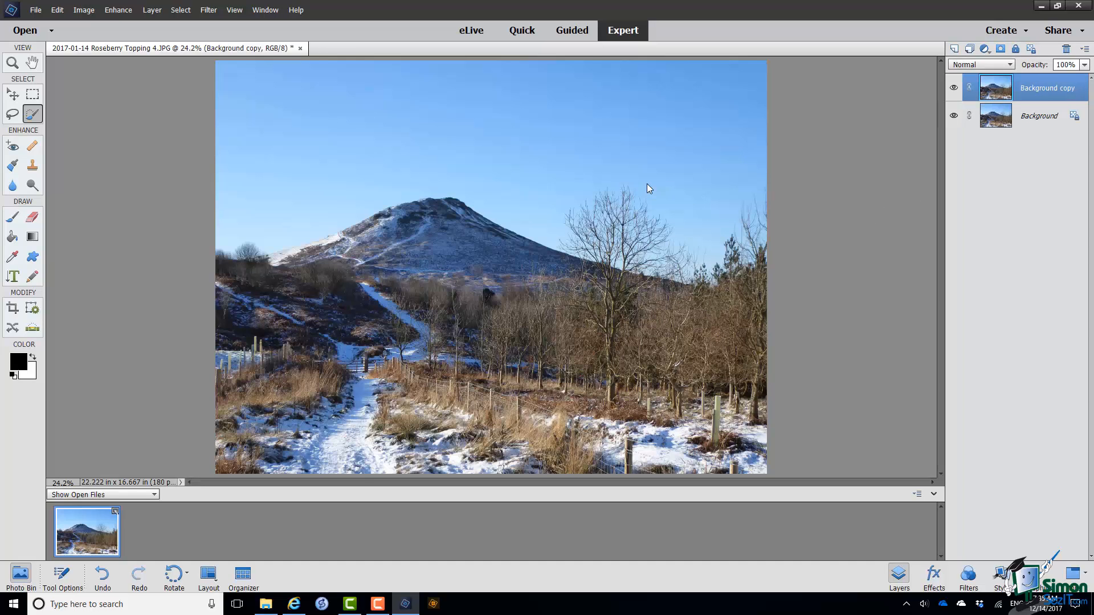
{"action": "mouse_move", "coordinate": [654, 185]}
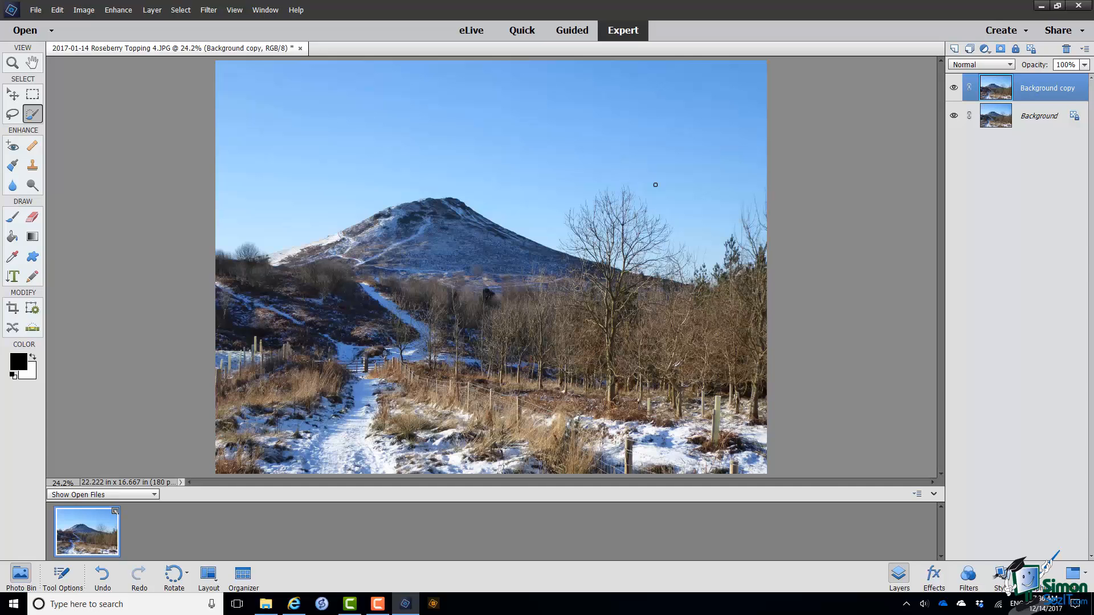
{"action": "mouse_move", "coordinate": [1024, 248]}
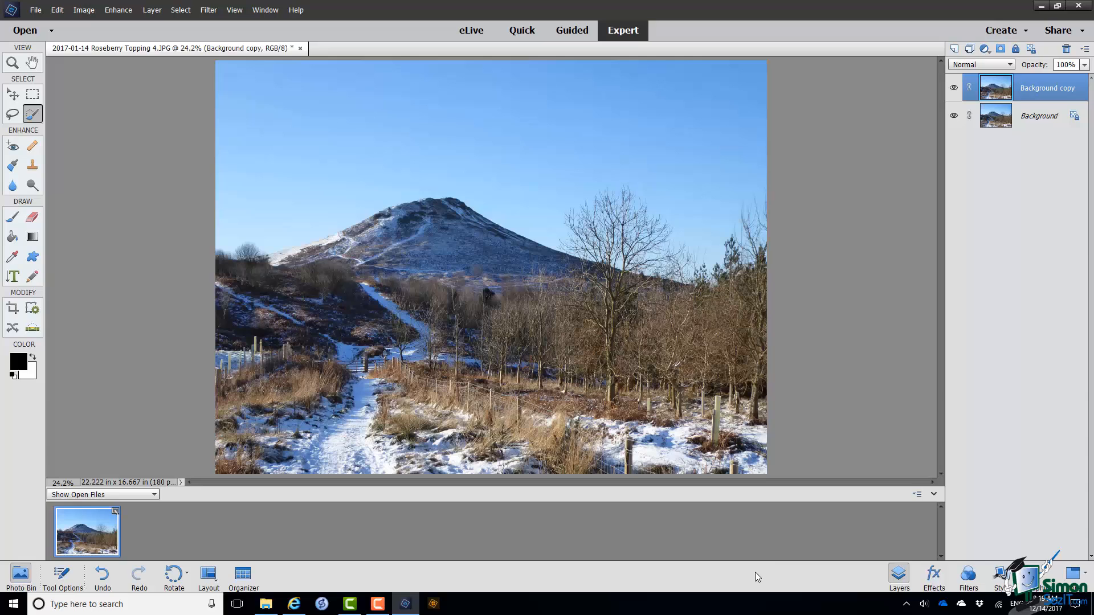
{"action": "mouse_move", "coordinate": [1068, 156]}
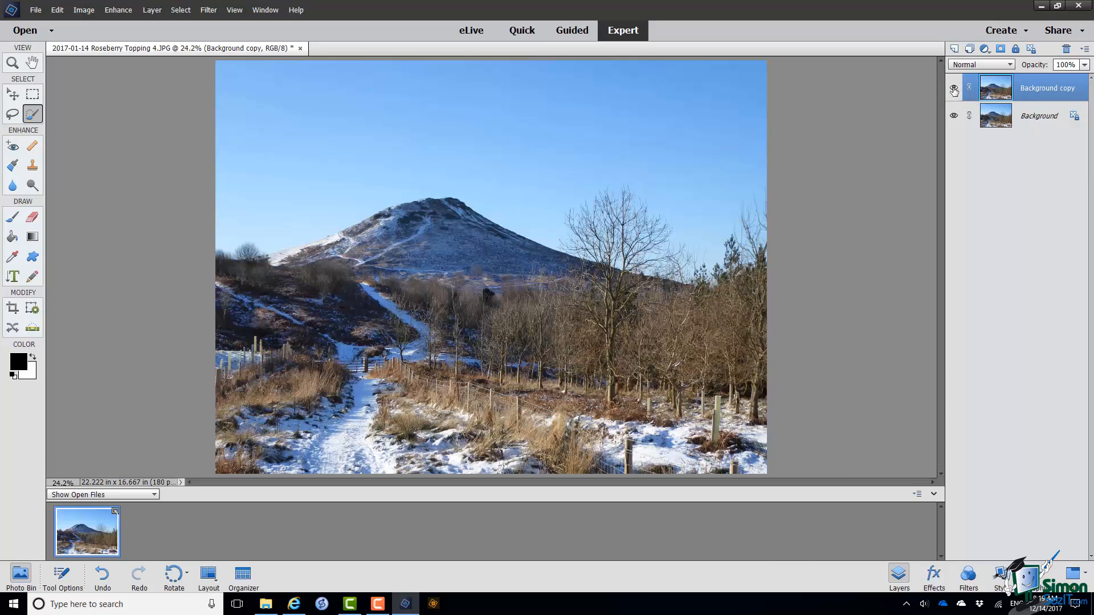
Toggle the eye icons so Background copy shows while the original Background stays hidden.
{"action": "left_click", "coordinate": [953, 90]}
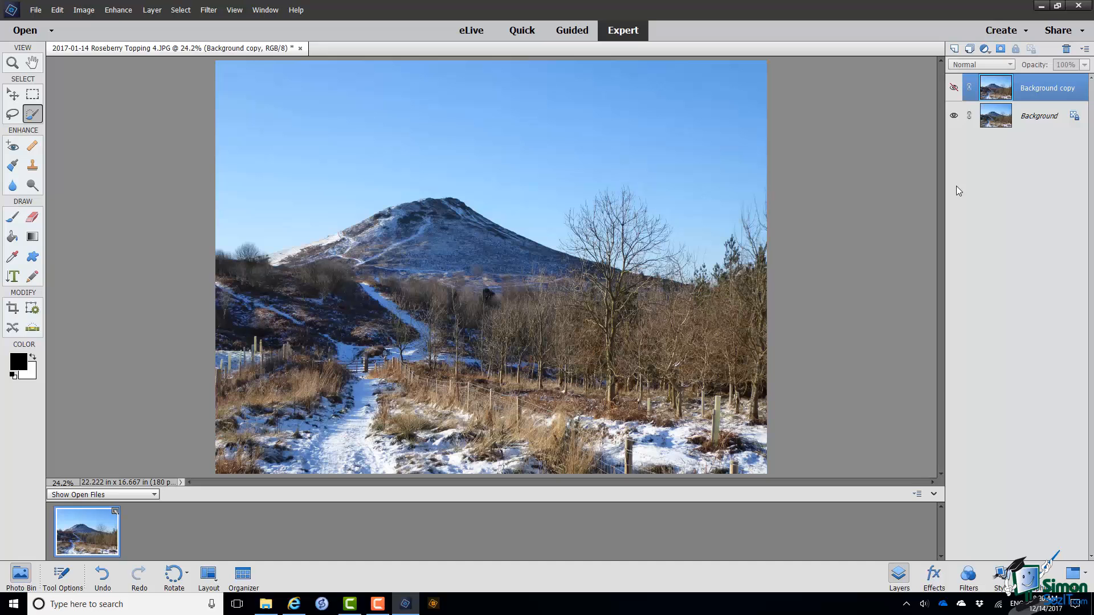
{"action": "mouse_move", "coordinate": [954, 116]}
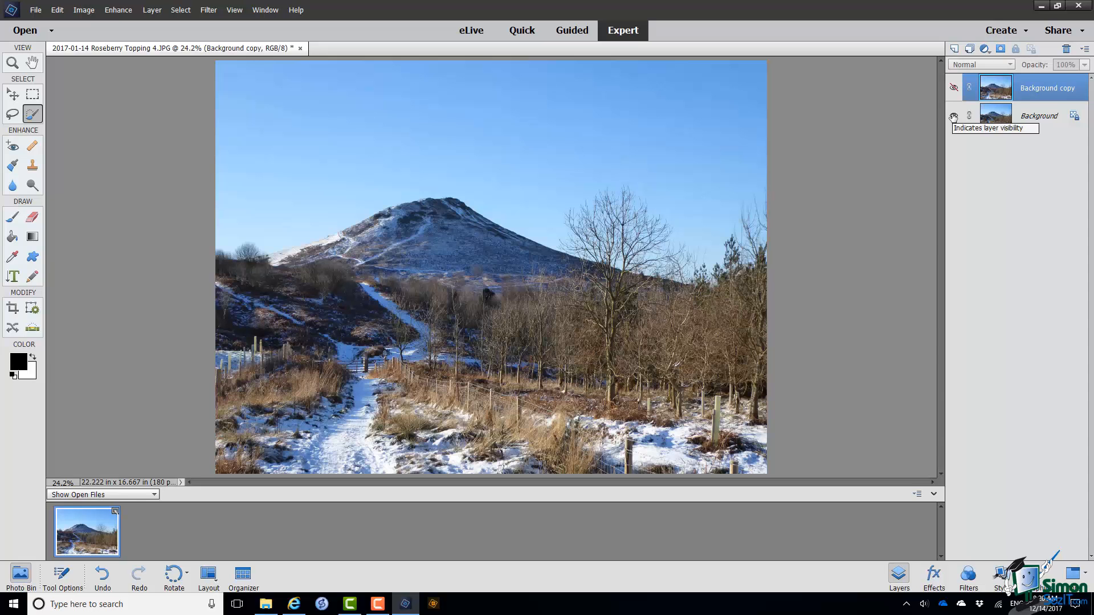
{"action": "left_click", "coordinate": [953, 115]}
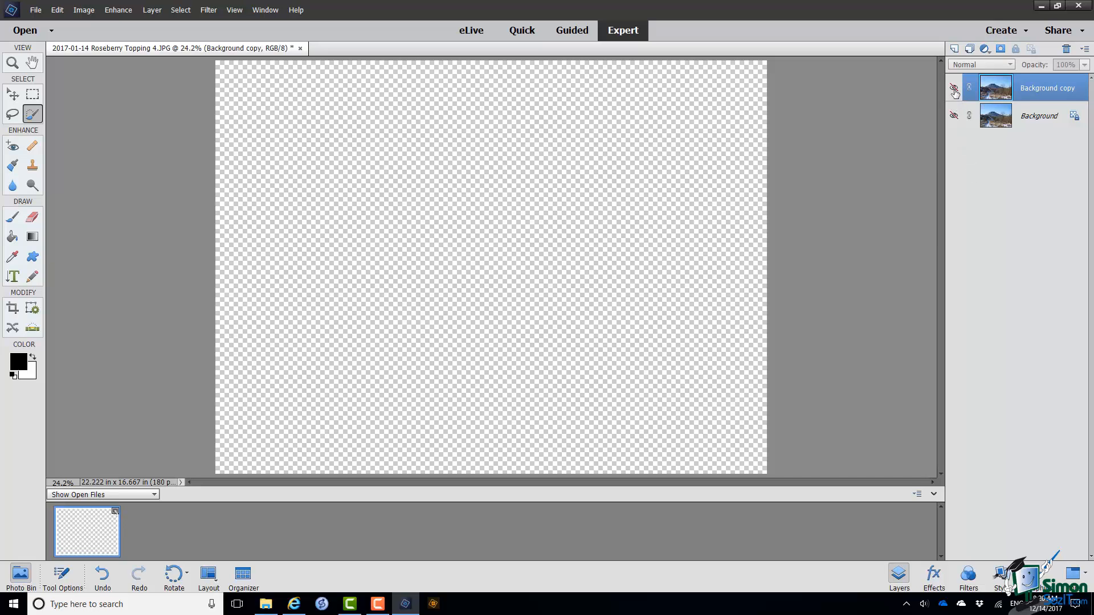
{"action": "left_click", "coordinate": [954, 91]}
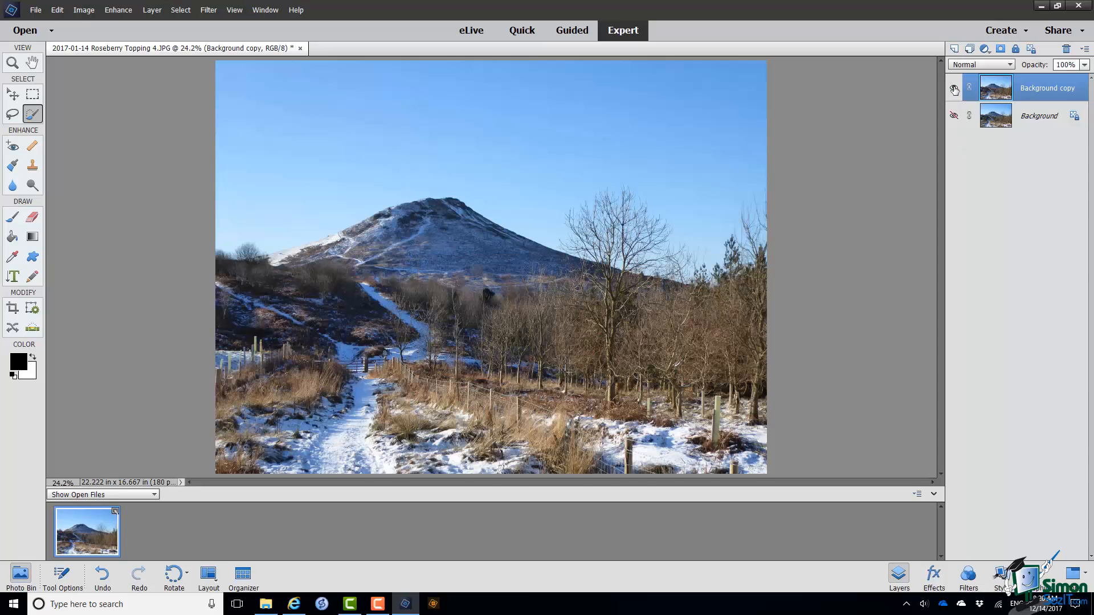
{"action": "left_click", "coordinate": [953, 89]}
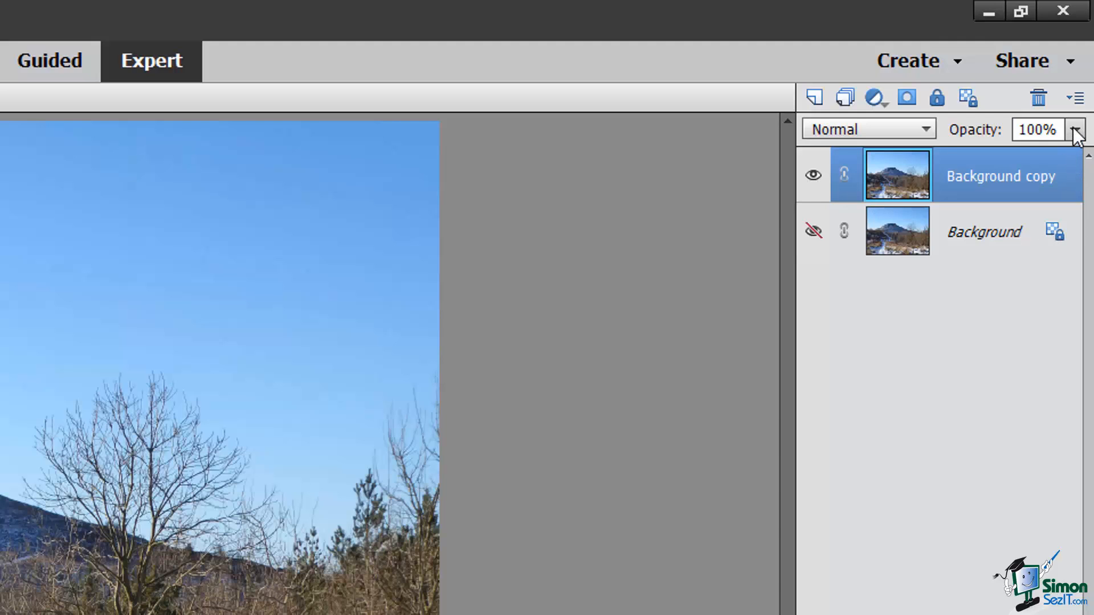
{"action": "mouse_move", "coordinate": [1076, 133]}
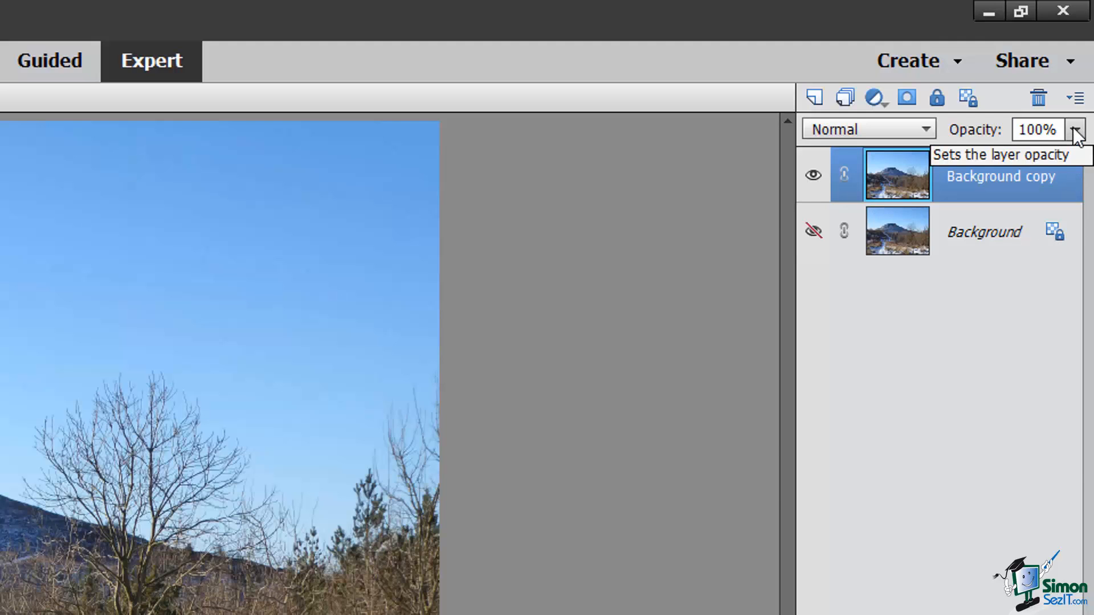
Drop Background copy's opacity to 59% from the Opacity dropdown.
{"action": "left_click", "coordinate": [1076, 129]}
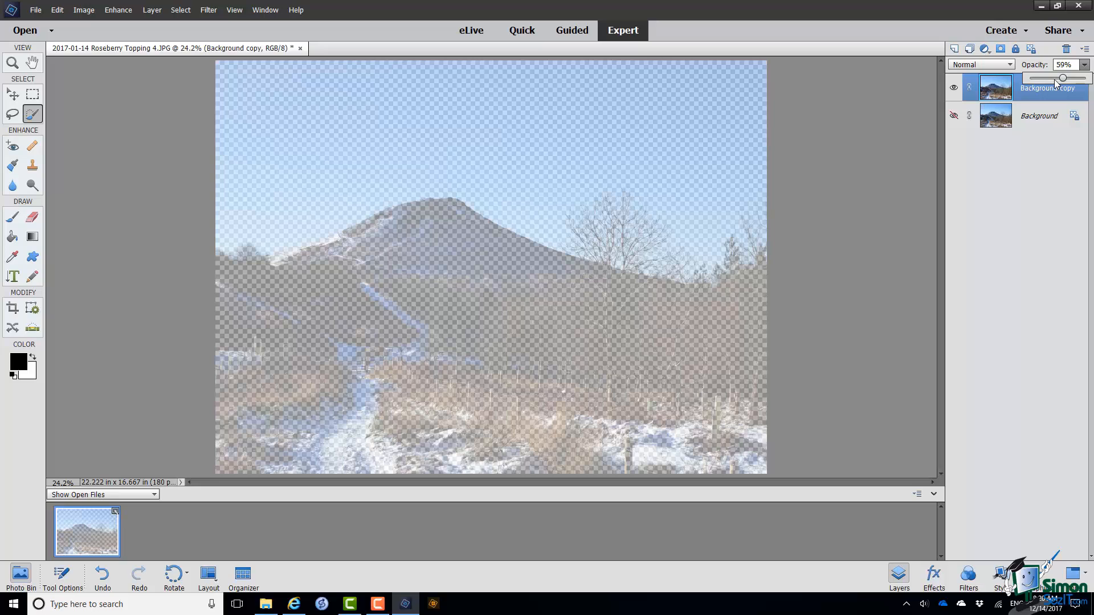
{"action": "mouse_move", "coordinate": [1064, 79]}
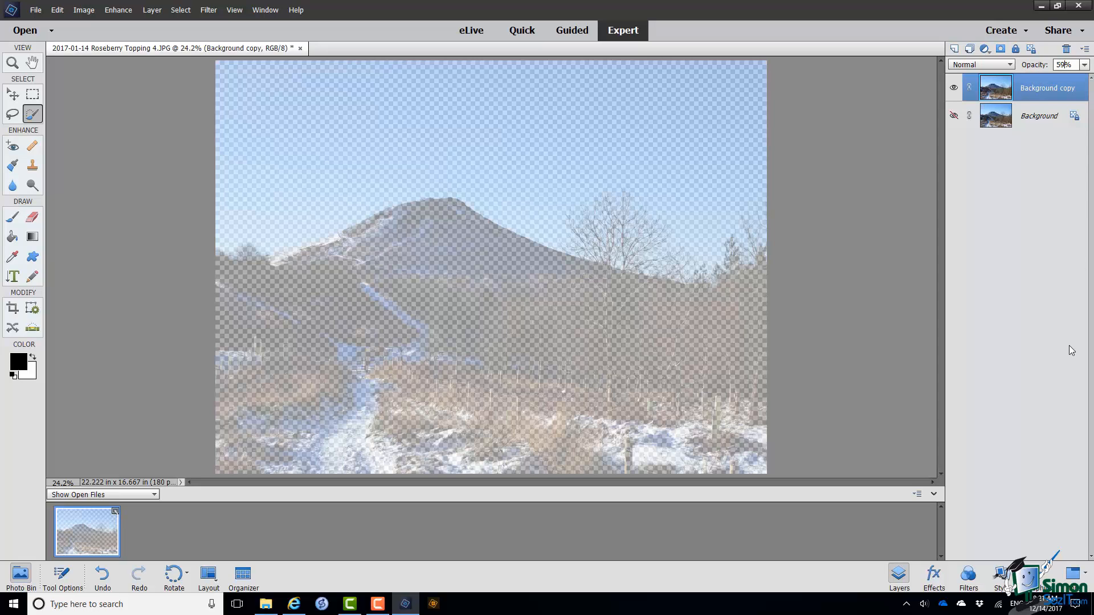
{"action": "mouse_move", "coordinate": [1068, 347]}
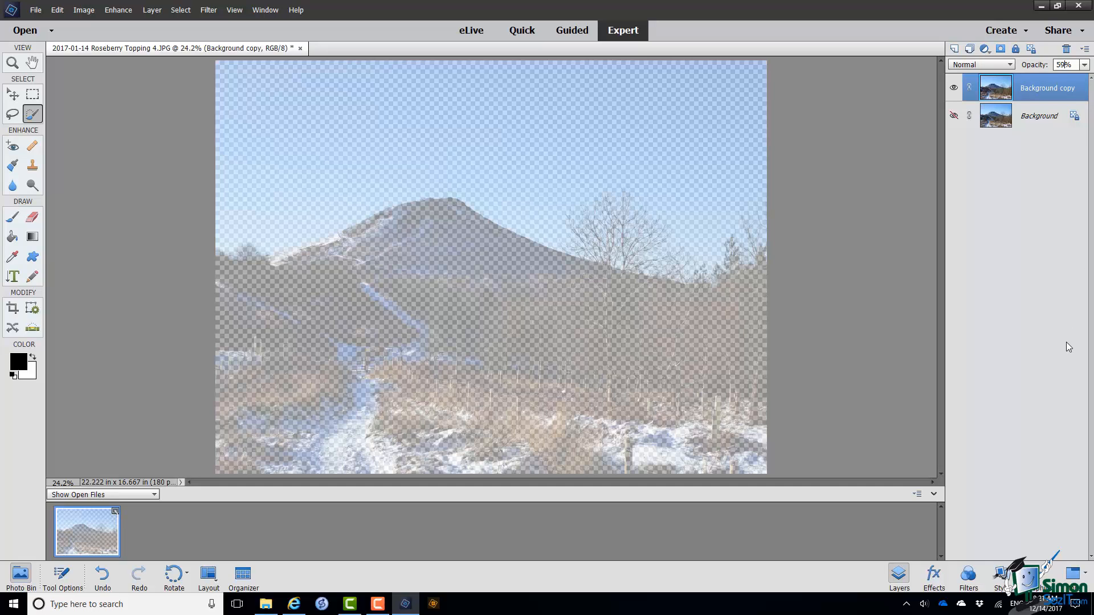
{"action": "mouse_move", "coordinate": [1073, 235]}
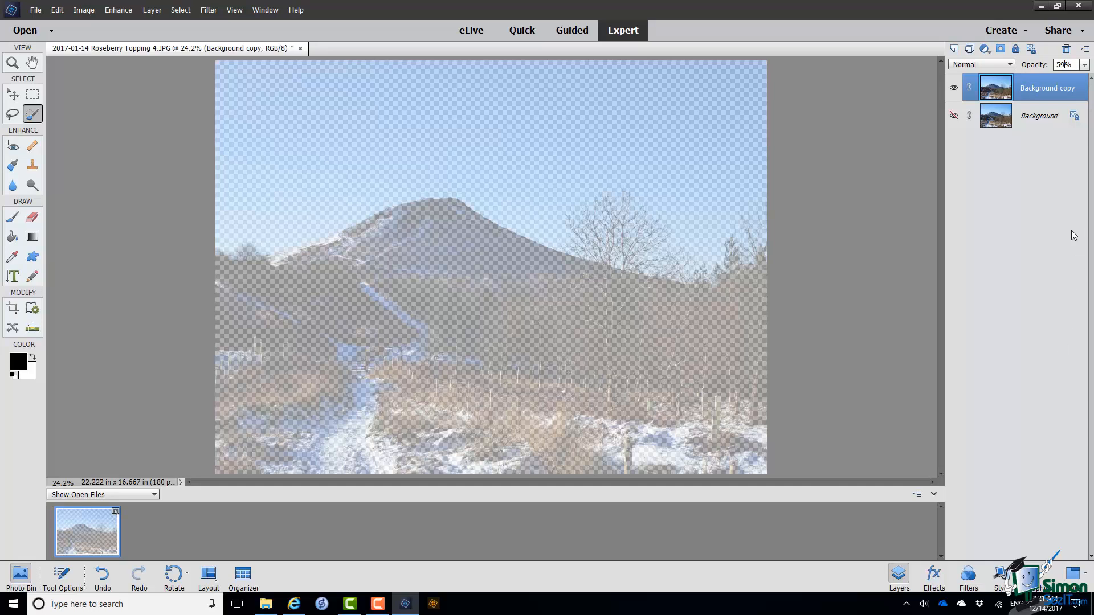
{"action": "left_click", "coordinate": [1084, 64]}
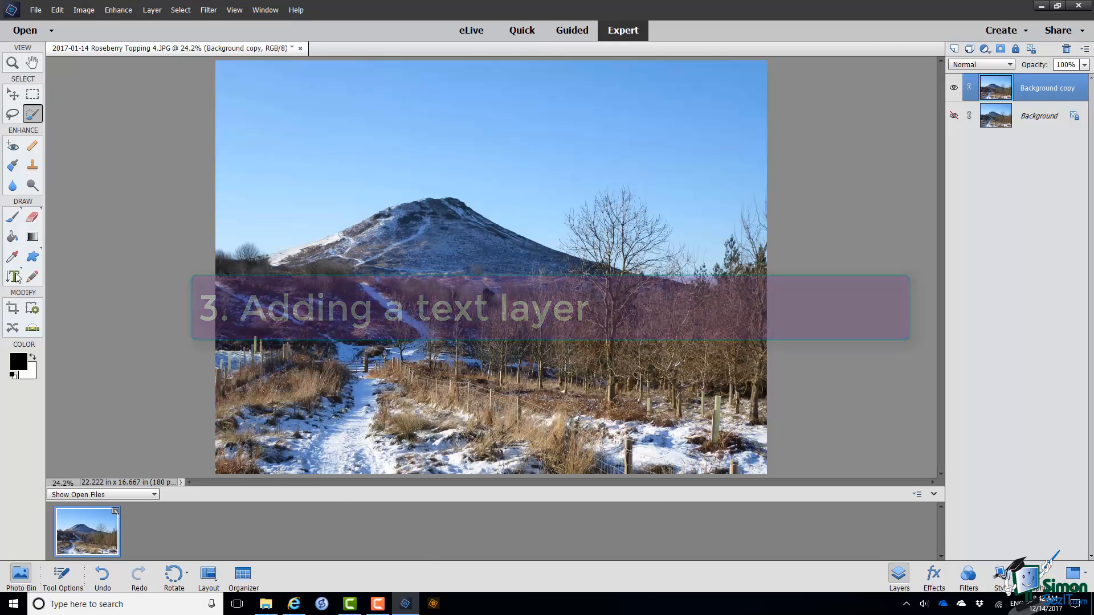
Type and commit 'Roseberry Topping' in the upper-left sky with the Horizontal Type tool.
{"action": "left_click", "coordinate": [12, 276]}
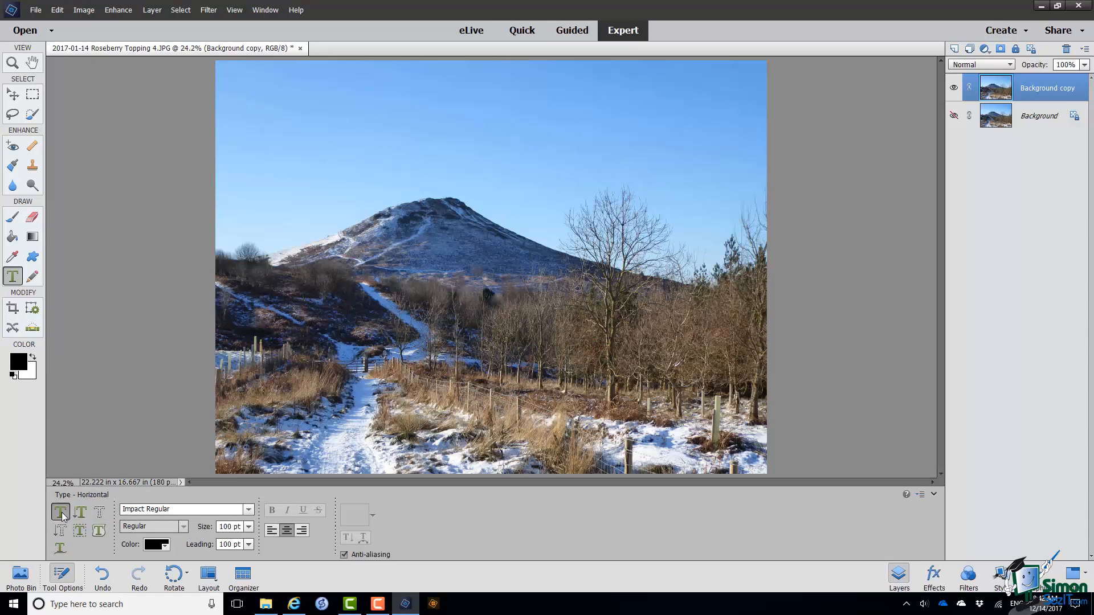
{"action": "mouse_move", "coordinate": [60, 512]}
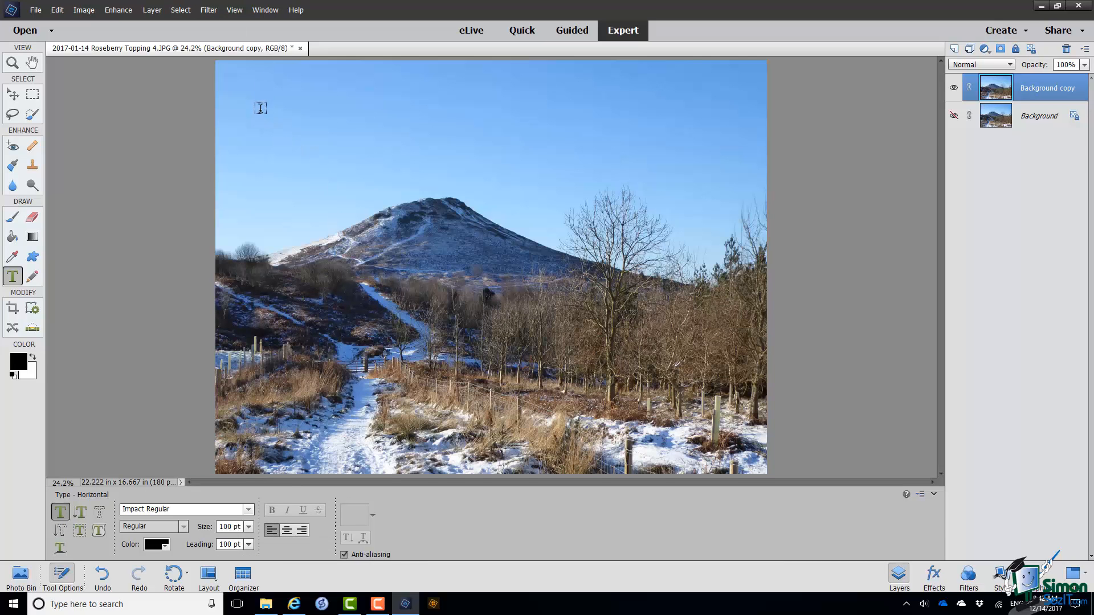
{"action": "left_click", "coordinate": [270, 123]}
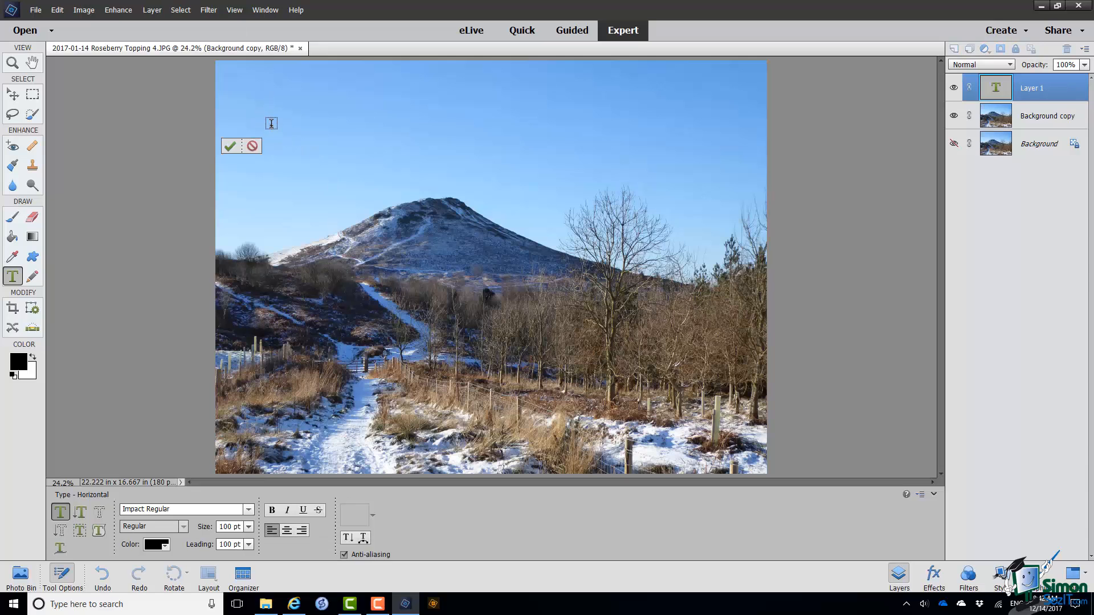
{"action": "type", "text": "Roseberry Topping"}
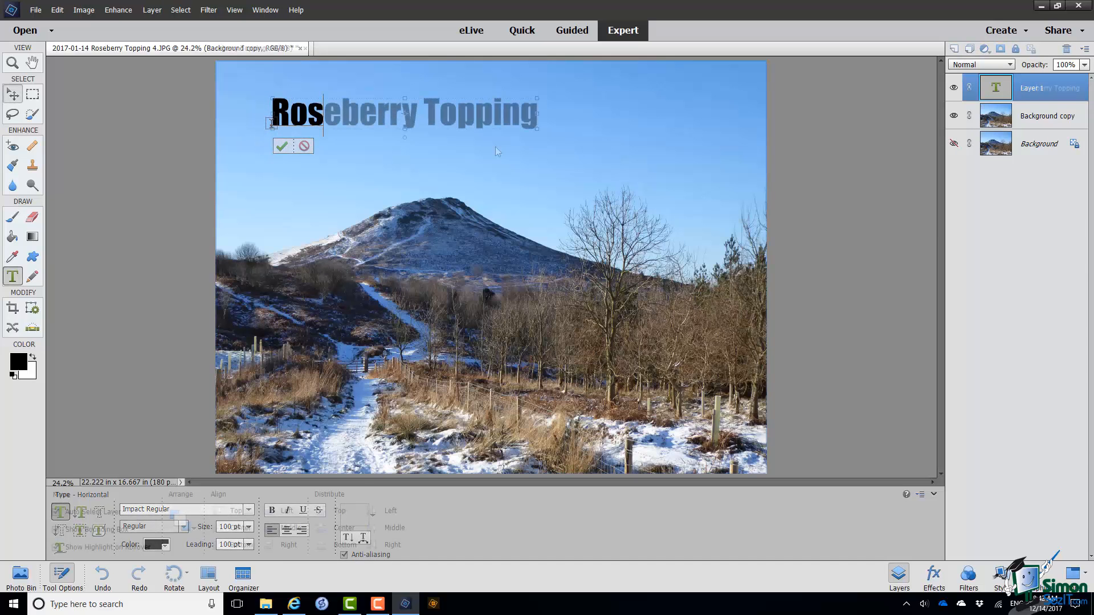
{"action": "left_click", "coordinate": [282, 146]}
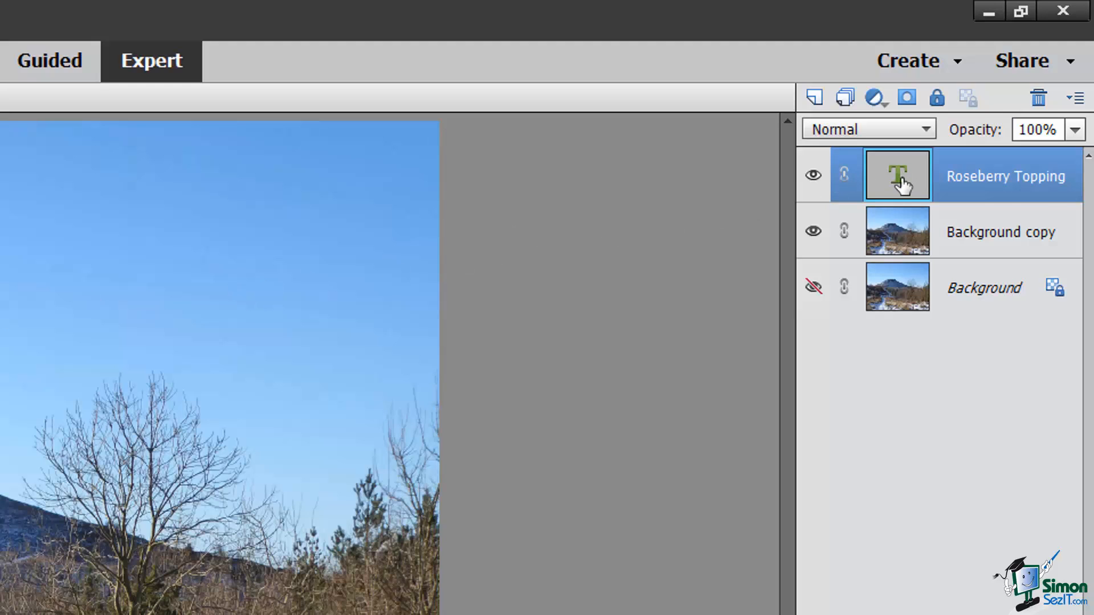
{"action": "mouse_move", "coordinate": [898, 178]}
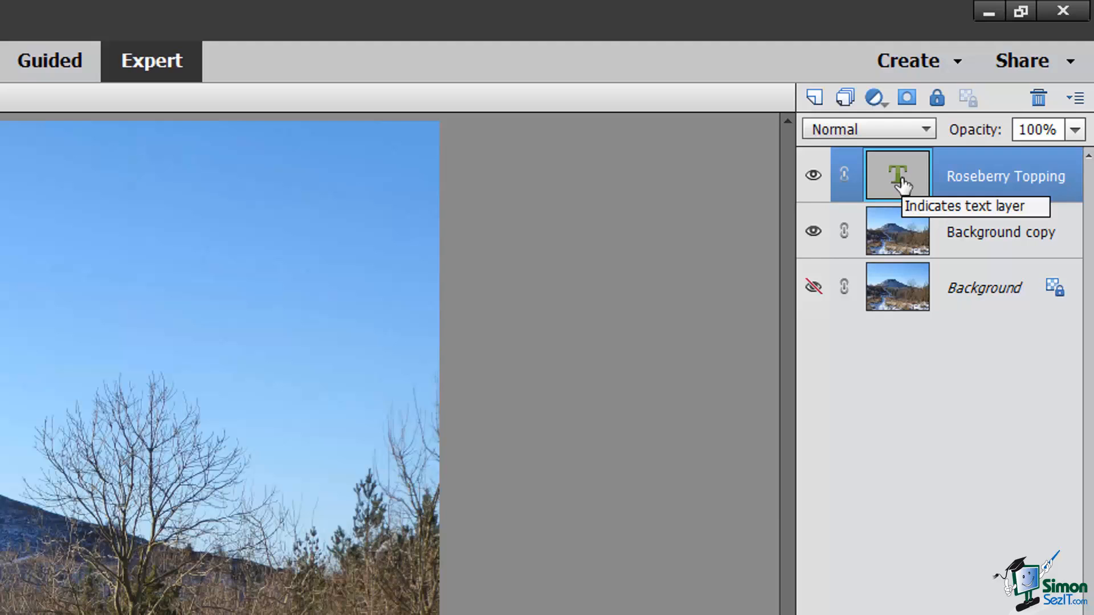
{"action": "mouse_move", "coordinate": [903, 184]}
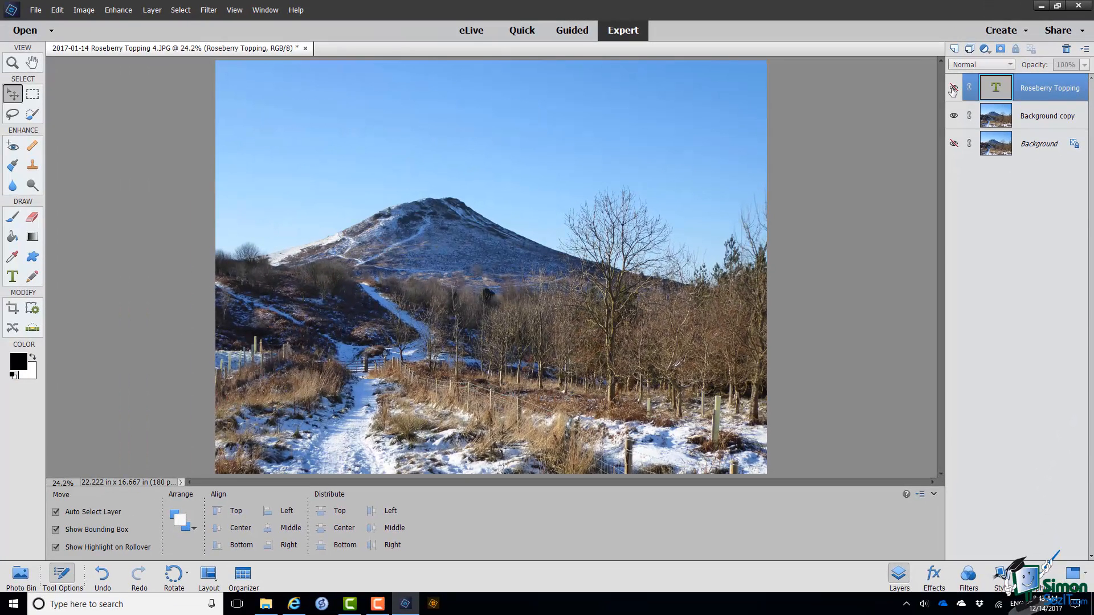
Show the Roseberry Topping text layer again and change its opacity.
{"action": "left_click", "coordinate": [954, 89]}
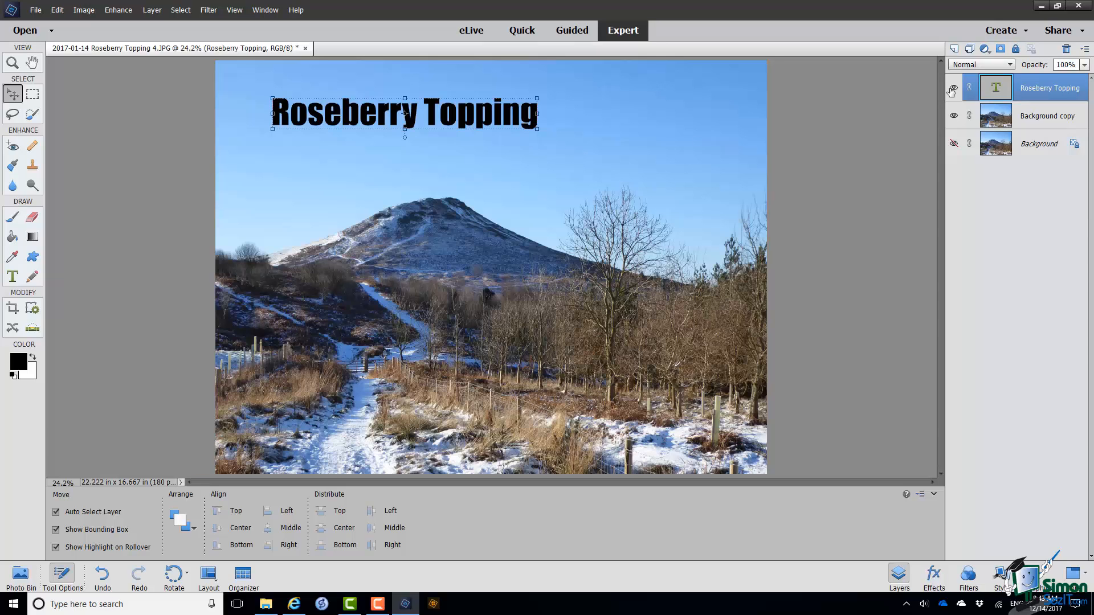
{"action": "left_click", "coordinate": [954, 87]}
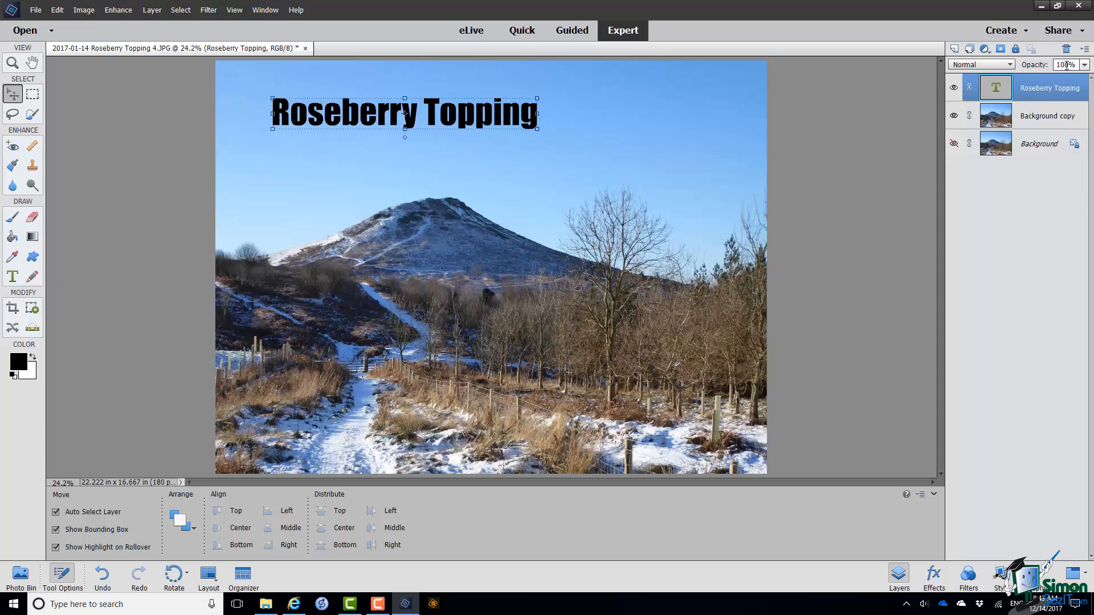
{"action": "mouse_move", "coordinate": [1066, 64]}
{"action": "type", "text": "50"}
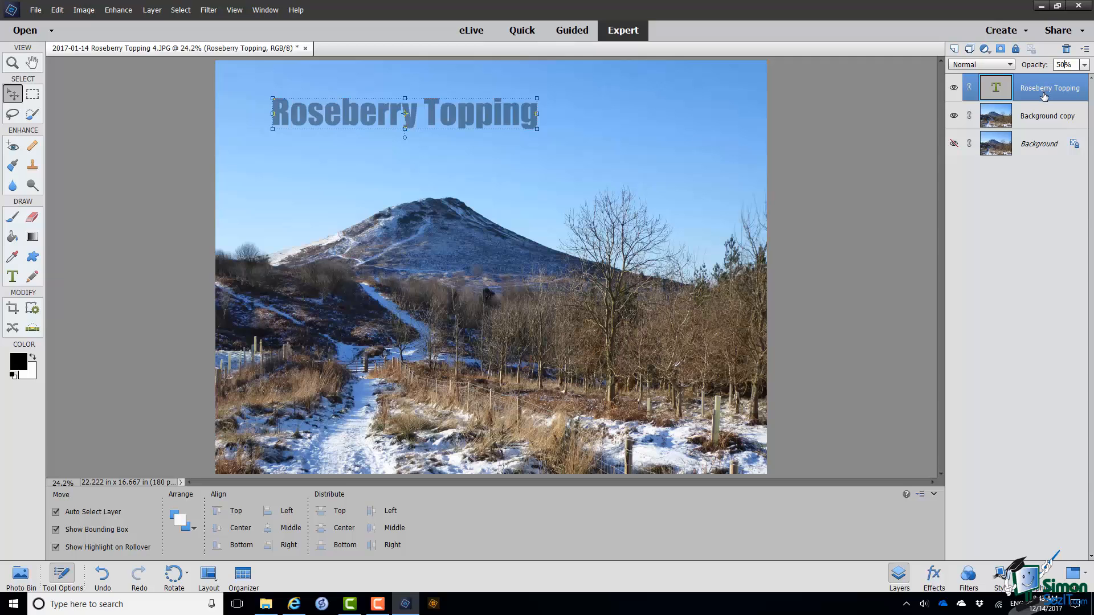
{"action": "mouse_move", "coordinate": [1044, 94]}
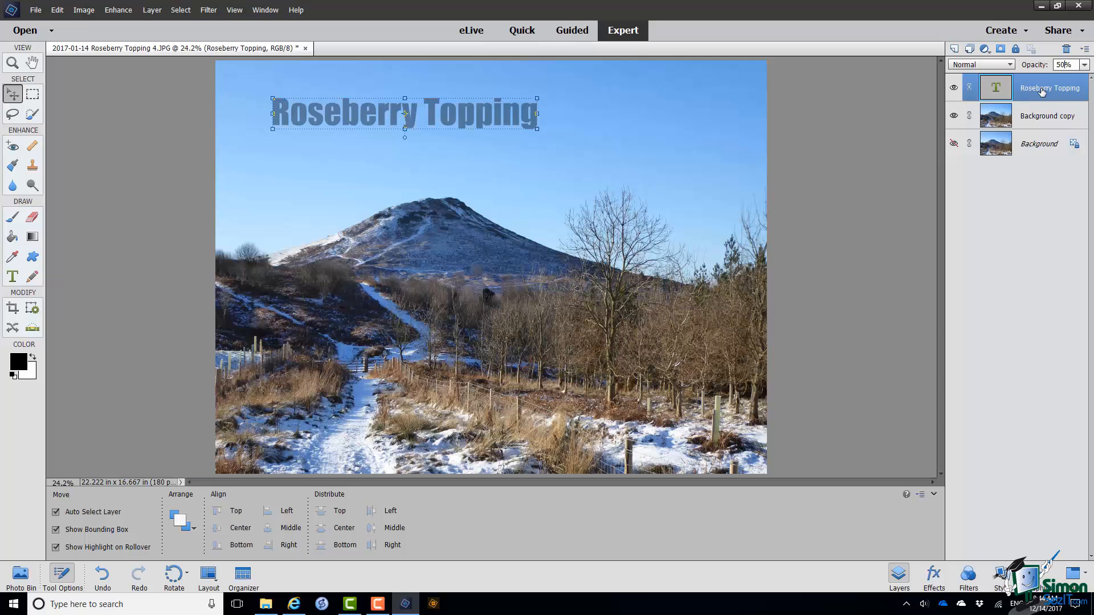
{"action": "mouse_move", "coordinate": [1040, 125]}
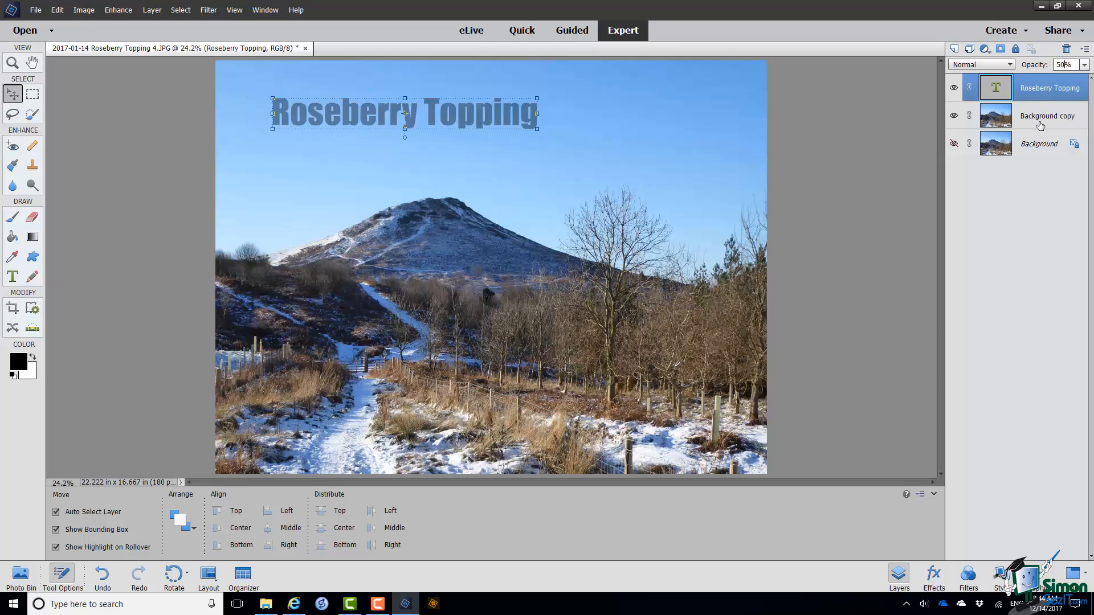
Select the Background copy layer in the Layers panel.
{"action": "left_click", "coordinate": [1046, 115]}
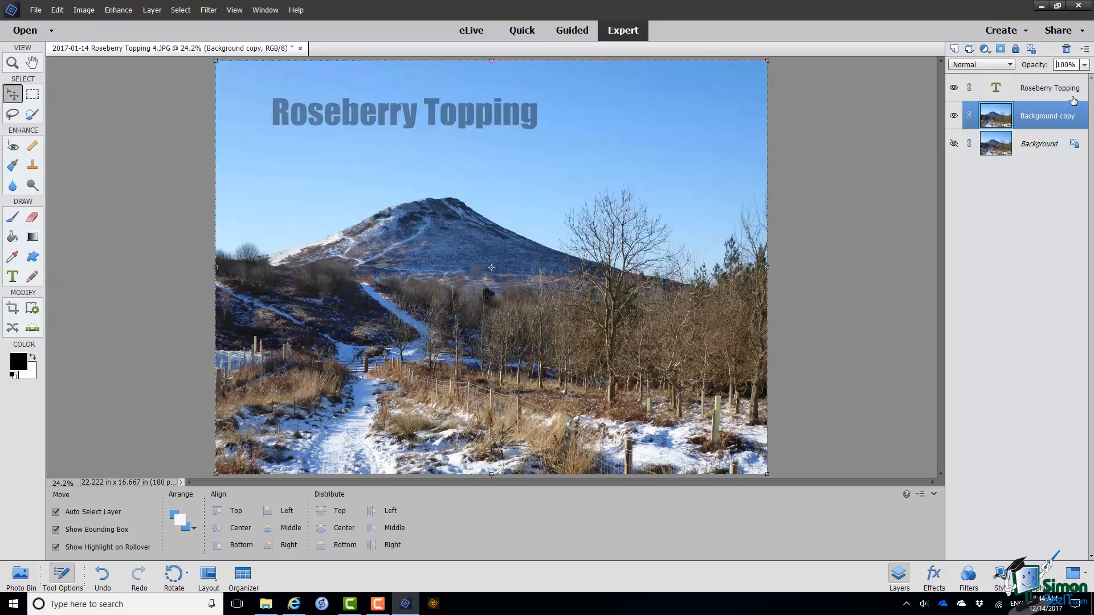
{"action": "mouse_move", "coordinate": [1063, 65]}
{"action": "type", "text": "50"}
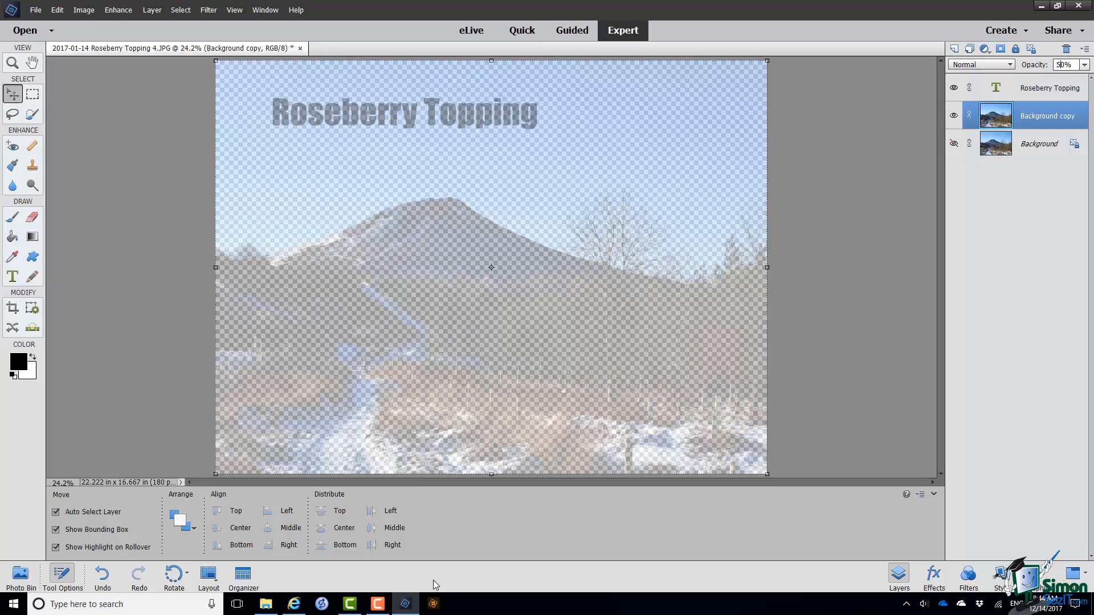
{"action": "mouse_move", "coordinate": [429, 579]}
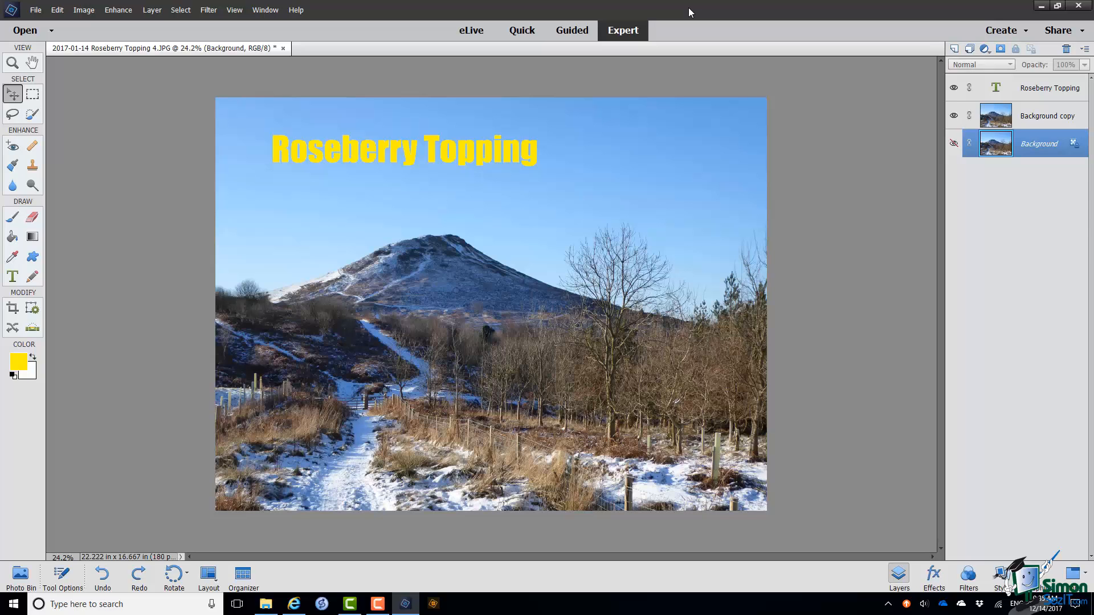
{"action": "mouse_move", "coordinate": [947, 6]}
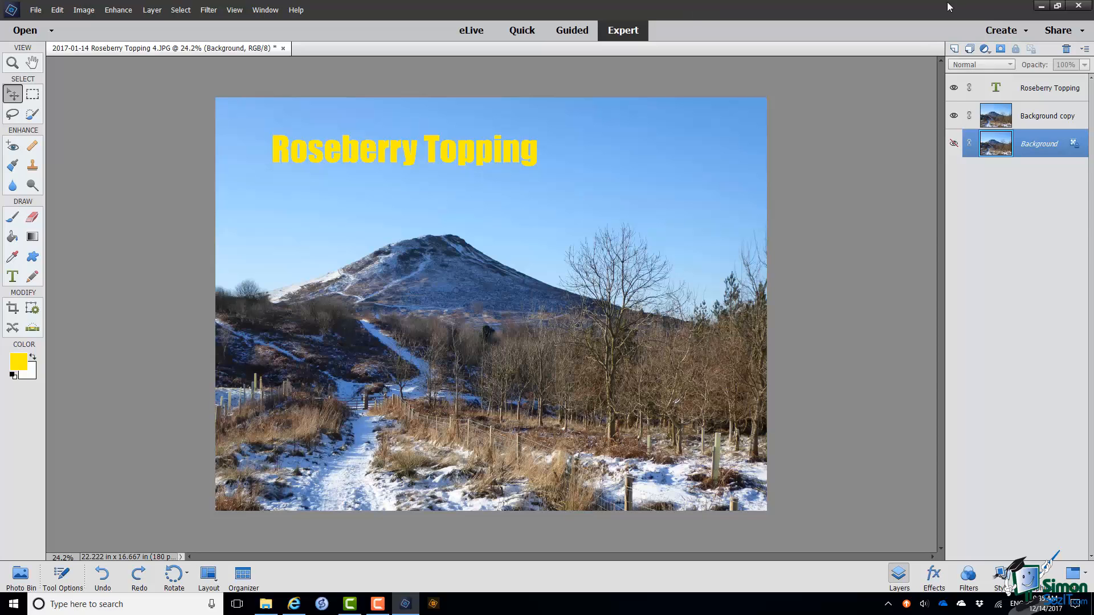
Make Background copy the active layer again for adjusting.
{"action": "left_click", "coordinate": [1046, 116]}
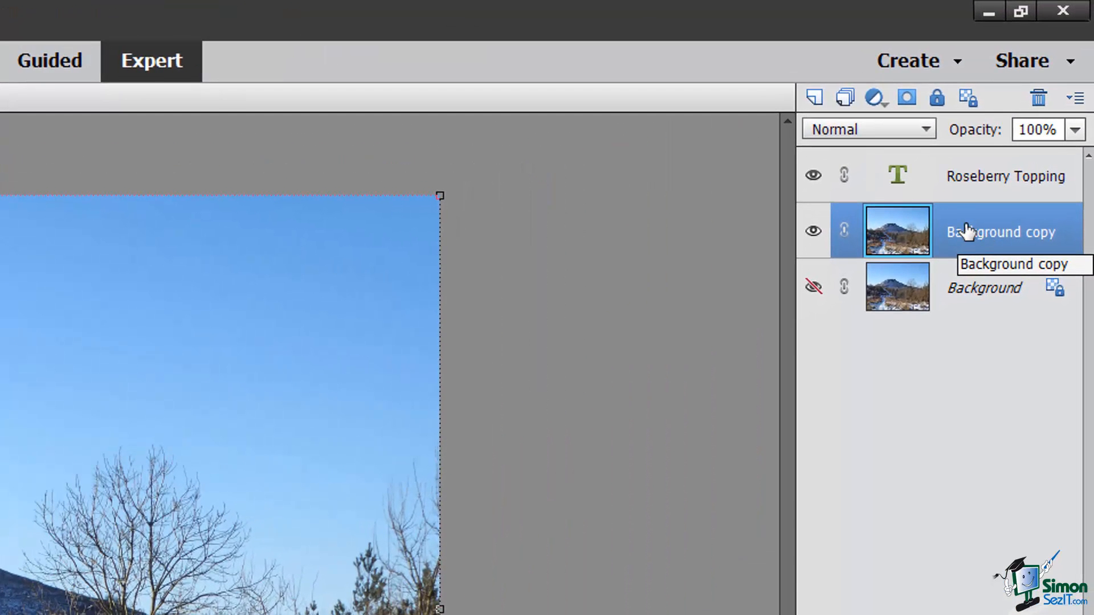
{"action": "mouse_move", "coordinate": [923, 169]}
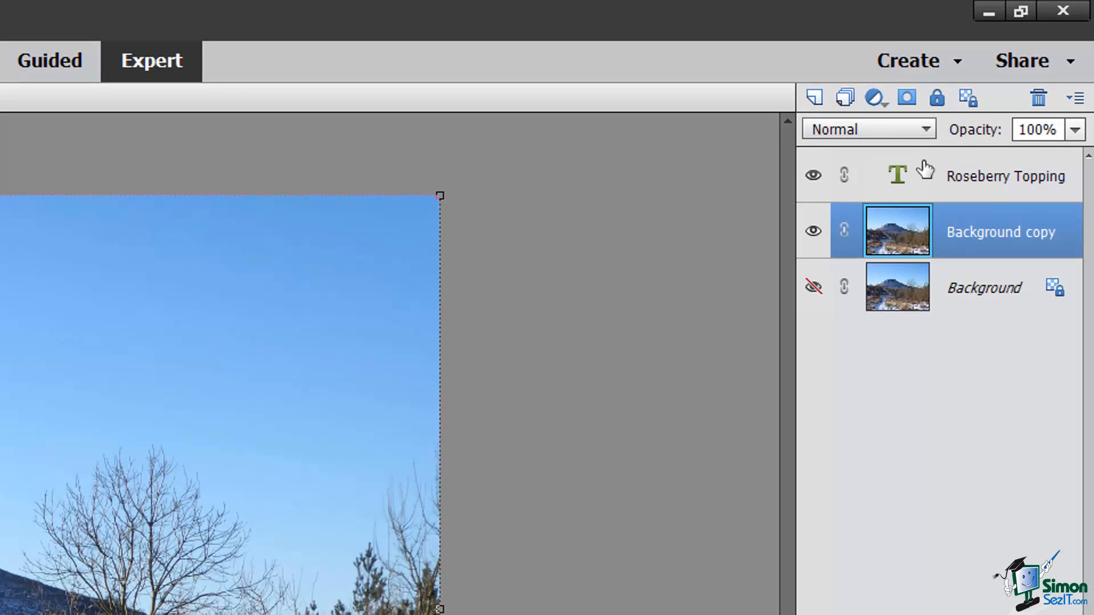
{"action": "mouse_move", "coordinate": [876, 97]}
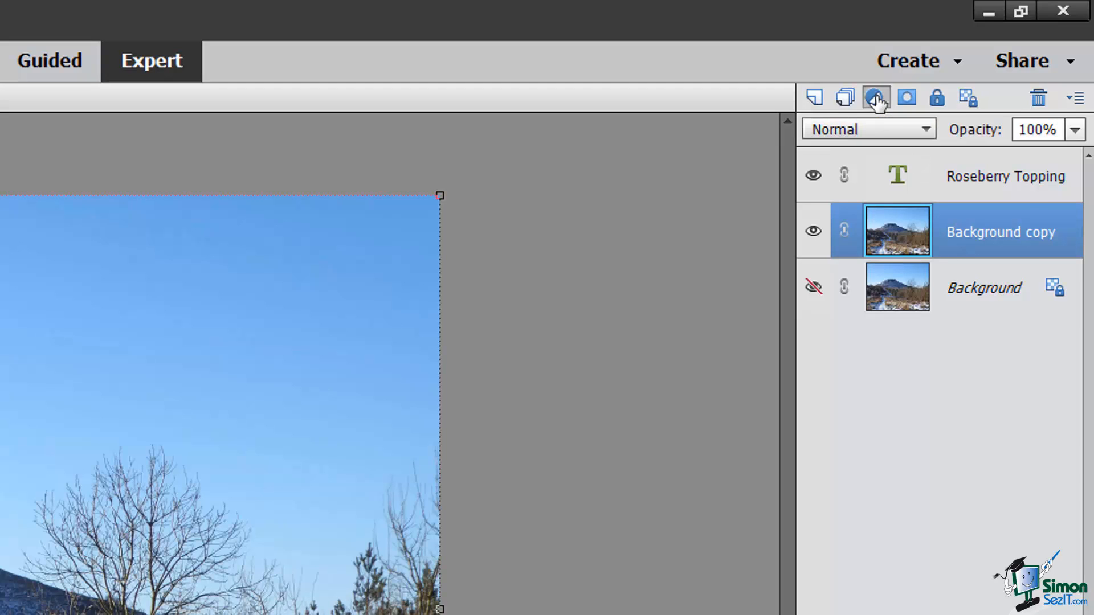
Add a Hue/Saturation adjustment layer from the fill or adjustment layer menu.
{"action": "left_click", "coordinate": [876, 97]}
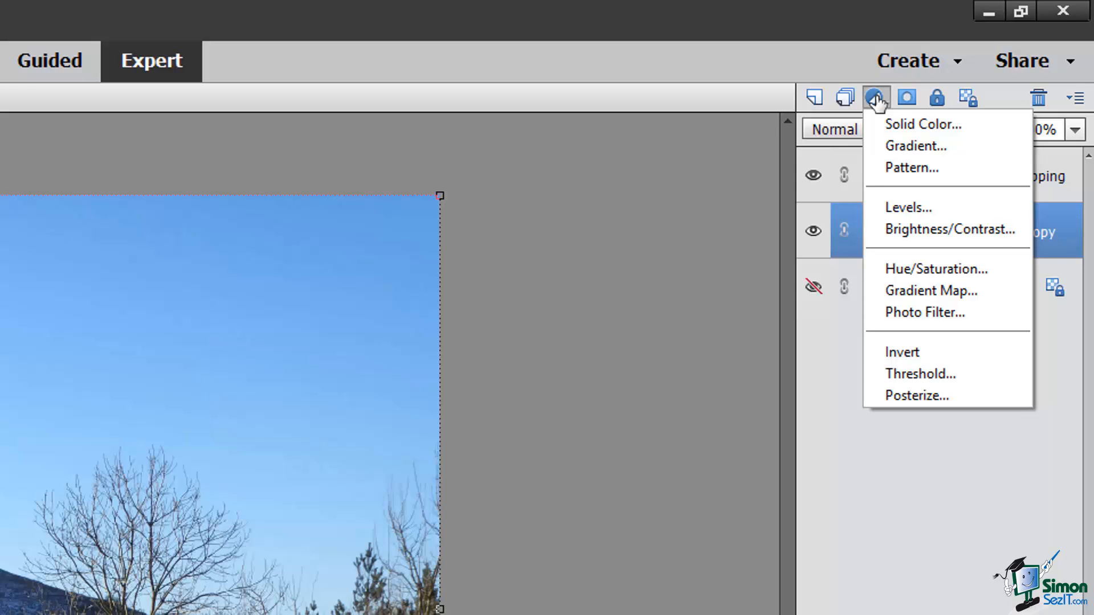
{"action": "mouse_move", "coordinate": [935, 268]}
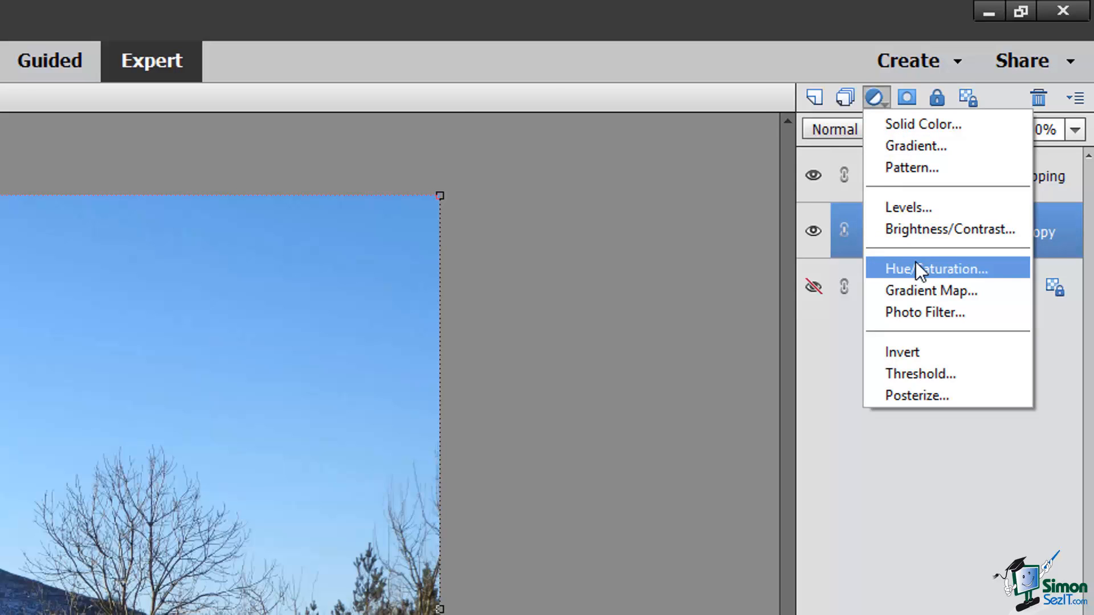
{"action": "left_click", "coordinate": [933, 268]}
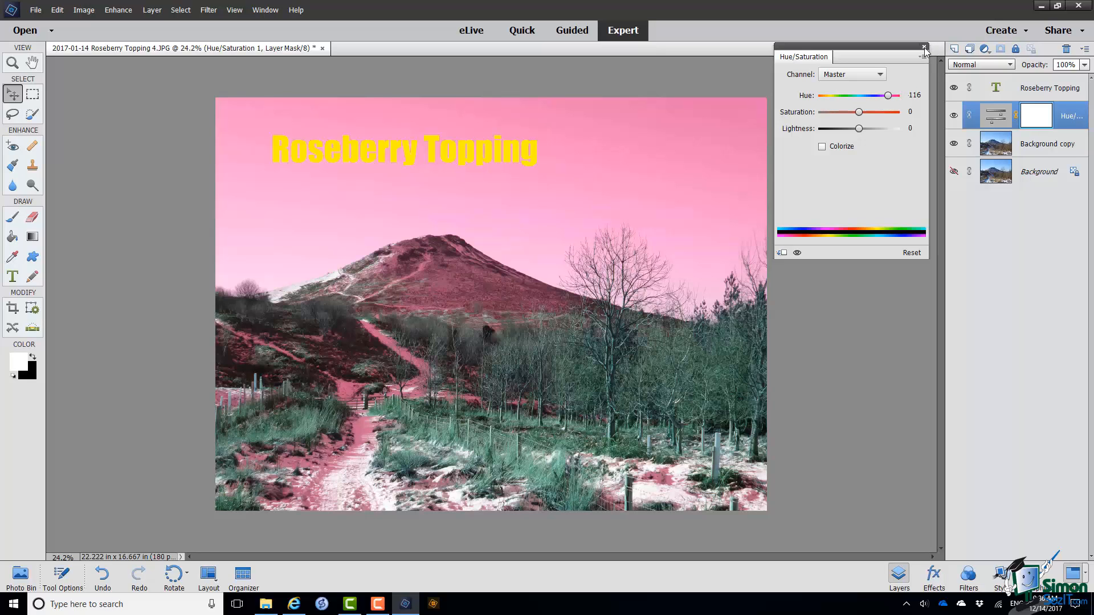
Close the Hue/Saturation settings panel.
{"action": "left_click", "coordinate": [924, 48]}
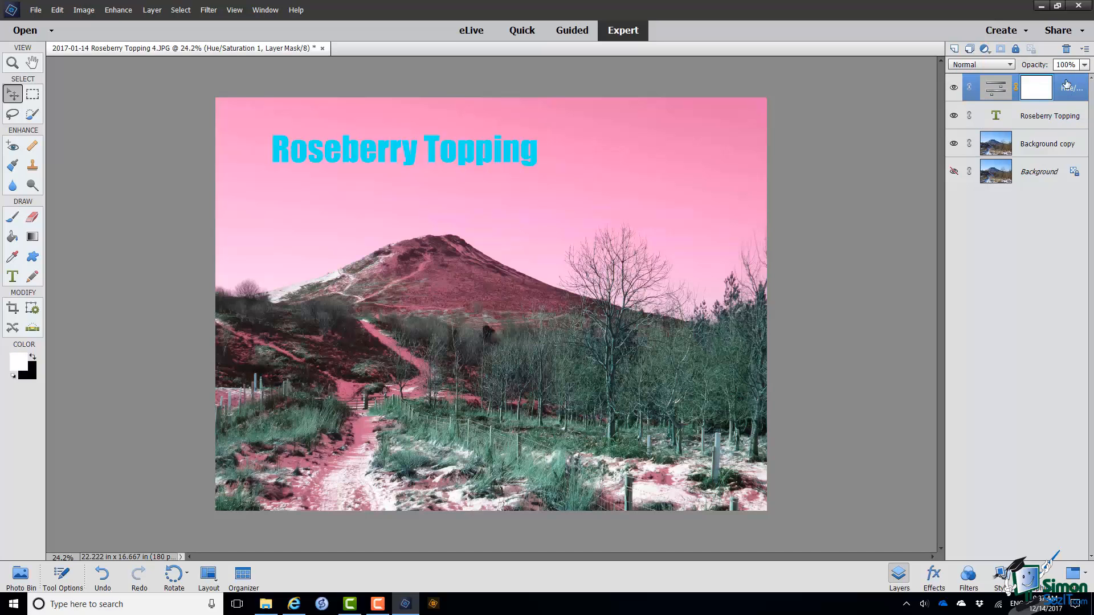
{"action": "mouse_move", "coordinate": [1001, 378]}
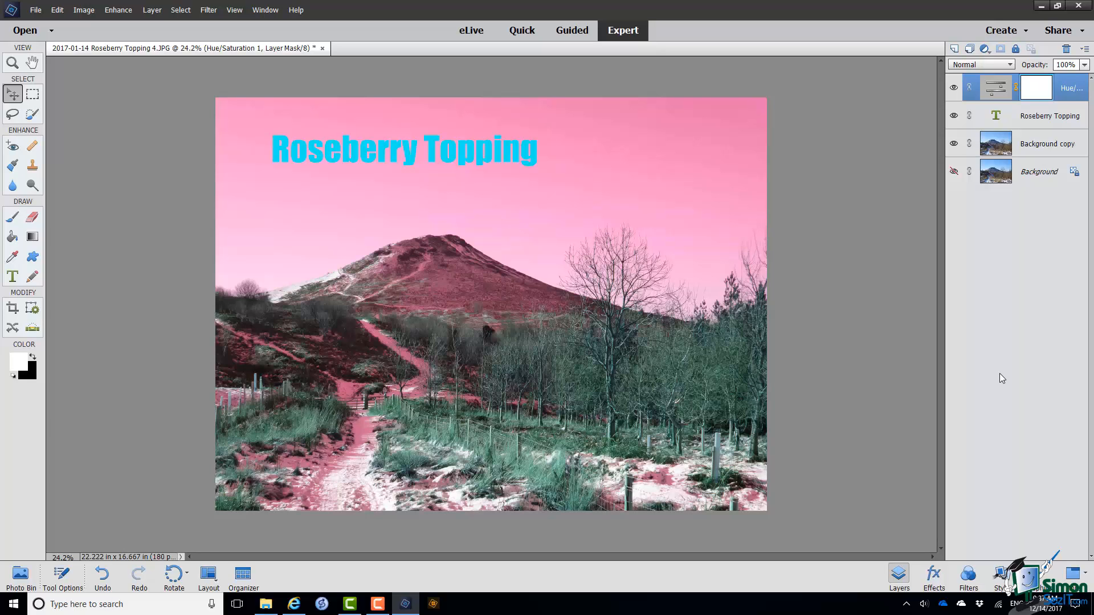
{"action": "mouse_move", "coordinate": [1060, 99]}
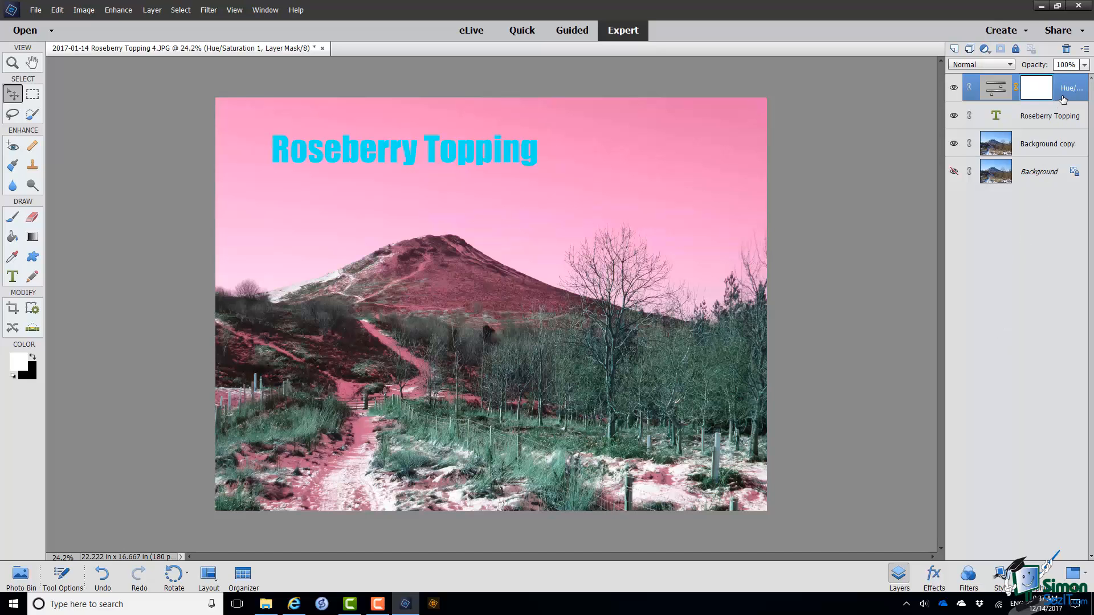
Reopen the Hue/Saturation adjustment layer's settings, showing hue at 116.
{"action": "double_click", "coordinate": [994, 88]}
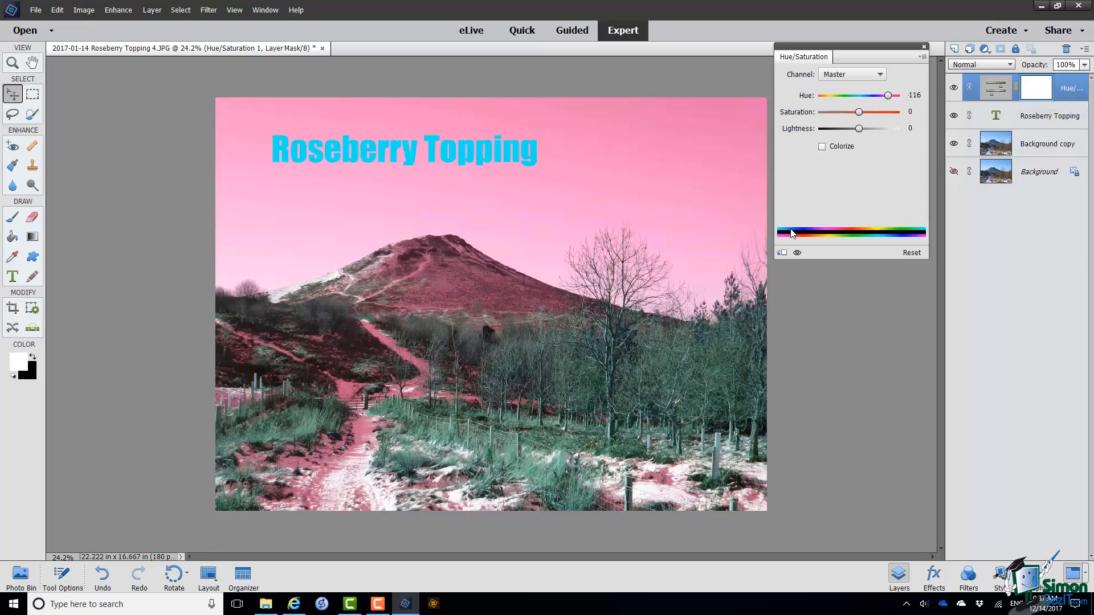
{"action": "mouse_move", "coordinate": [782, 253]}
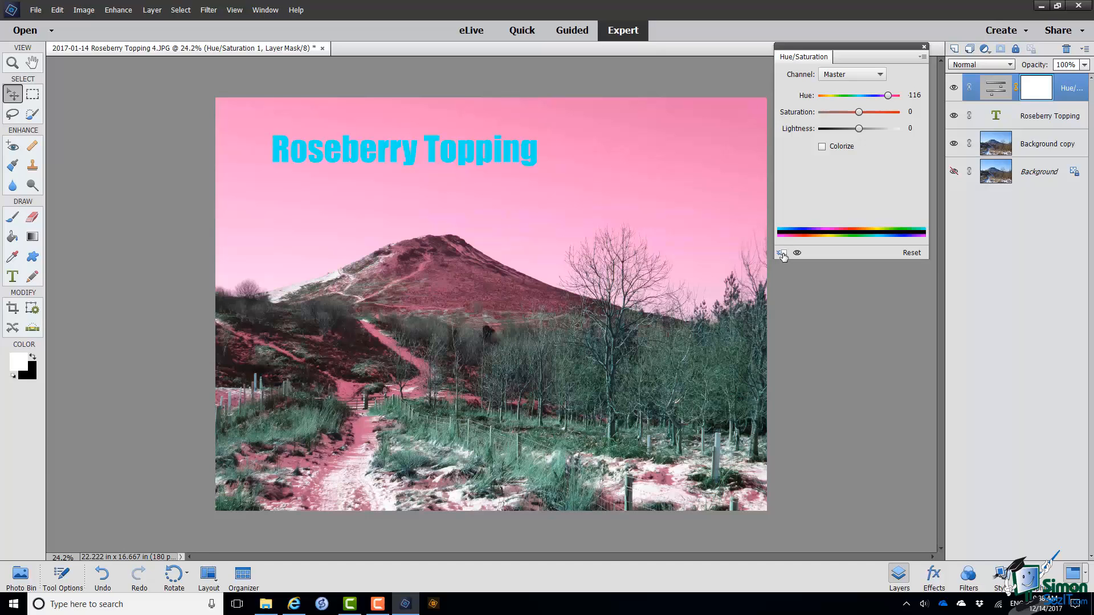
{"action": "mouse_move", "coordinate": [782, 252]}
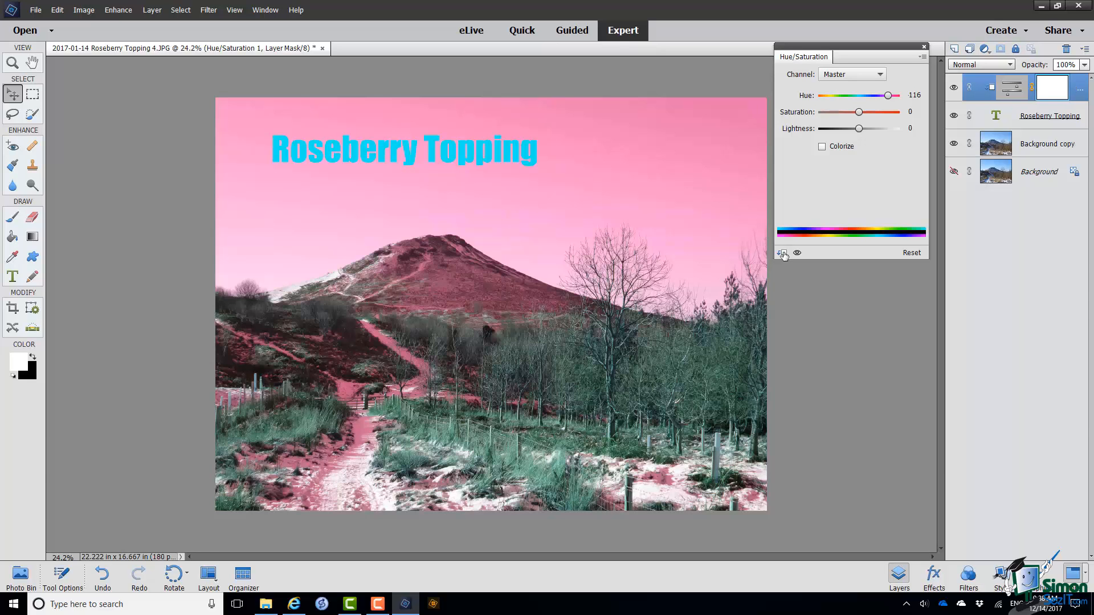
Clip the Hue/Saturation adjustment to the title text layer below.
{"action": "left_click", "coordinate": [783, 253]}
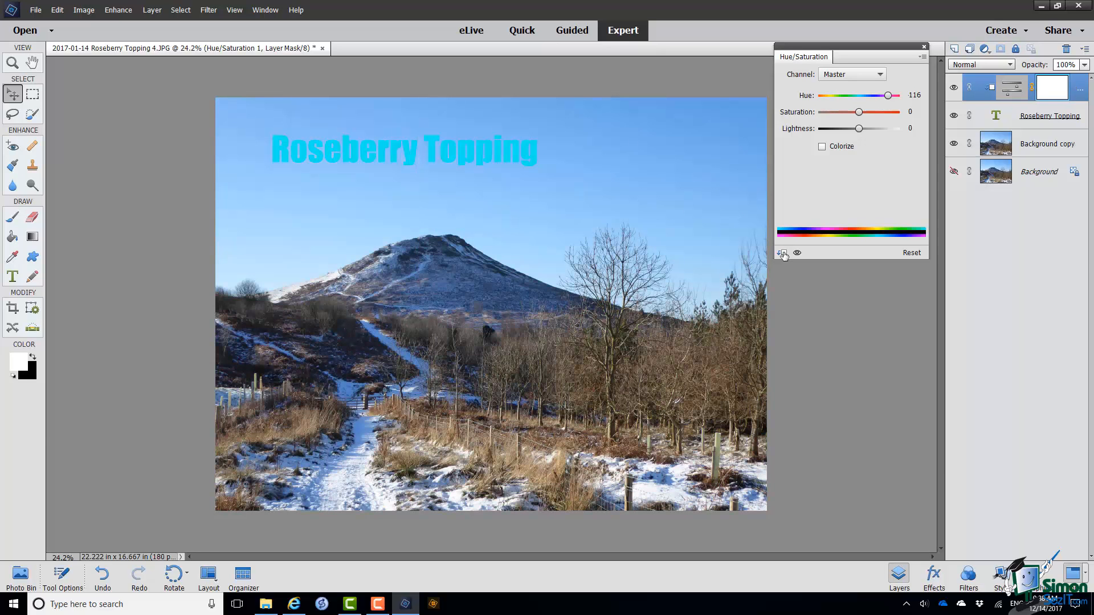
{"action": "left_click", "coordinate": [782, 253]}
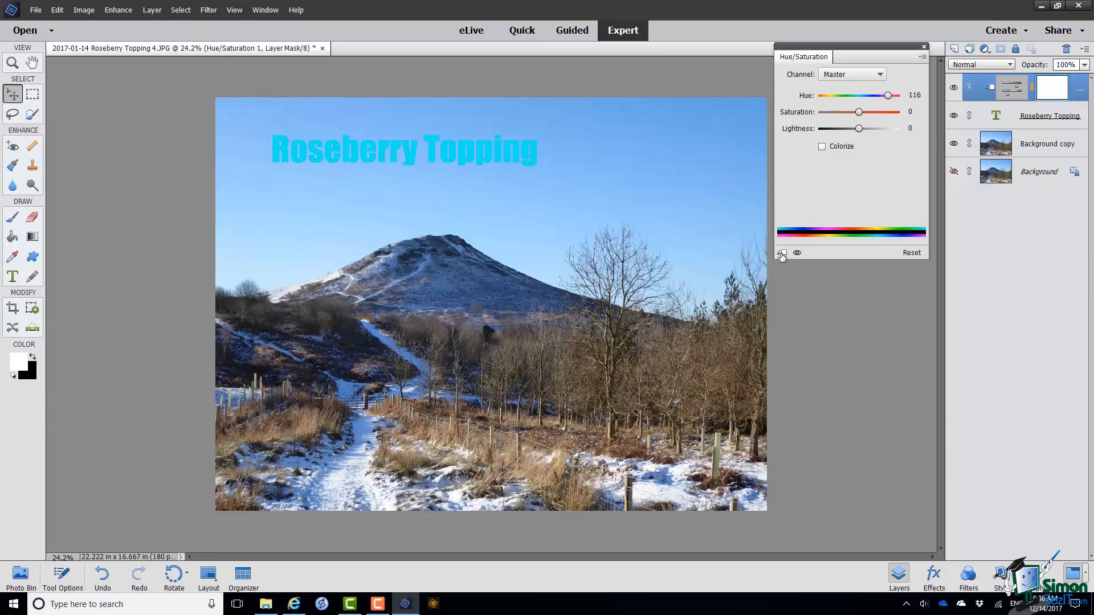
{"action": "mouse_move", "coordinate": [783, 253]}
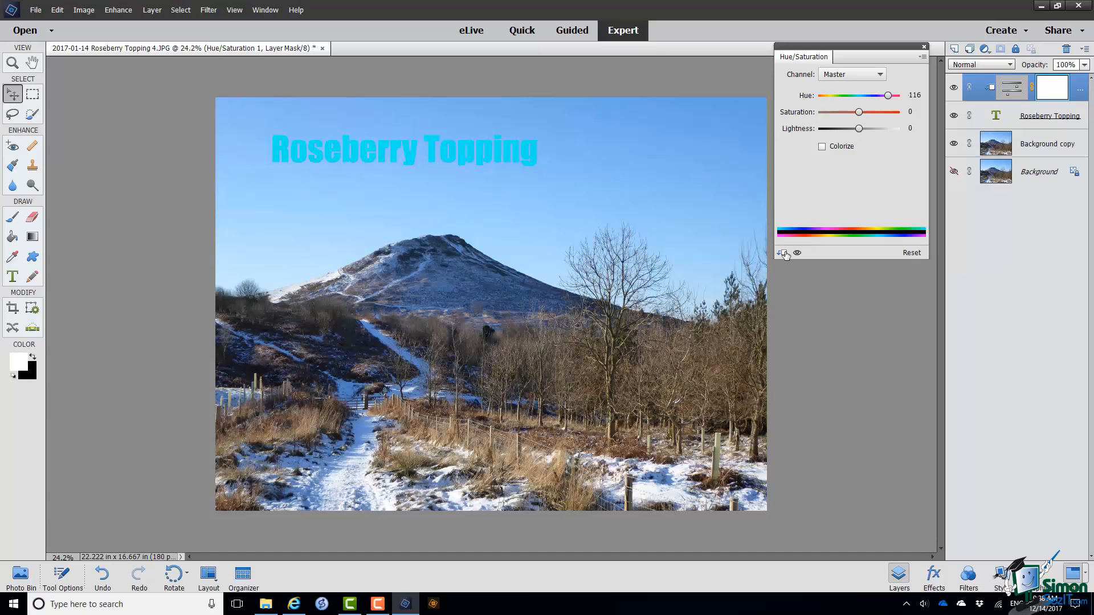
{"action": "mouse_move", "coordinate": [1039, 133]}
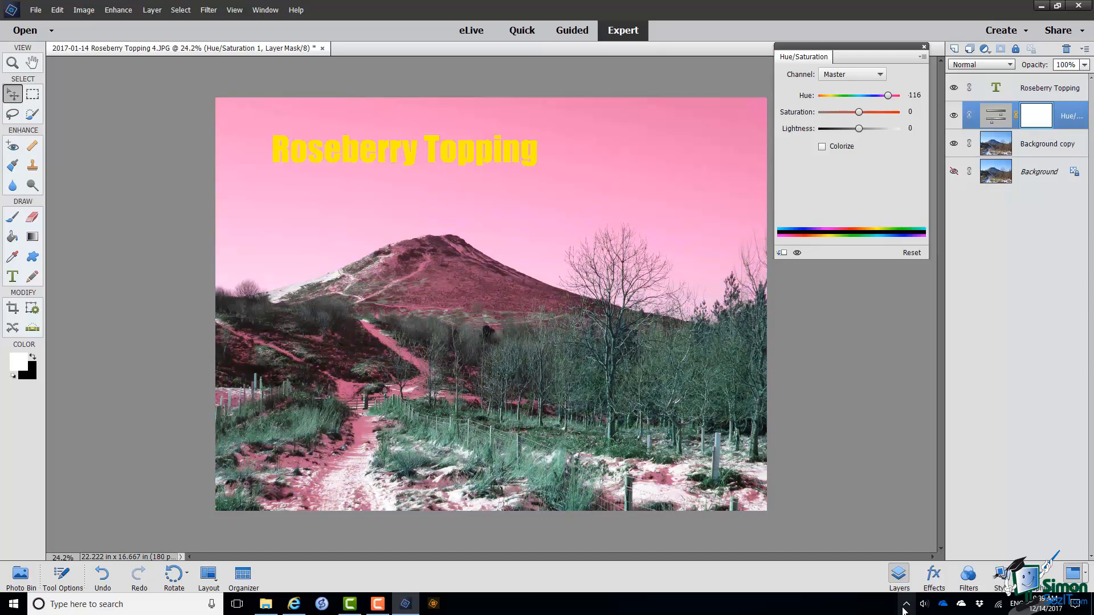
{"action": "mouse_move", "coordinate": [904, 603]}
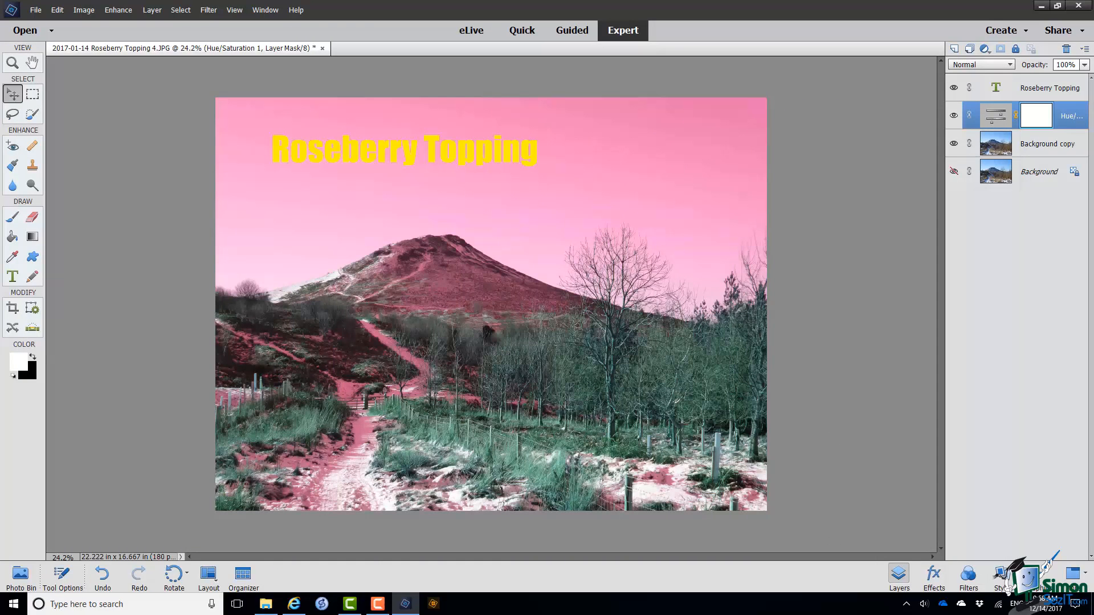
{"action": "mouse_move", "coordinate": [898, 525]}
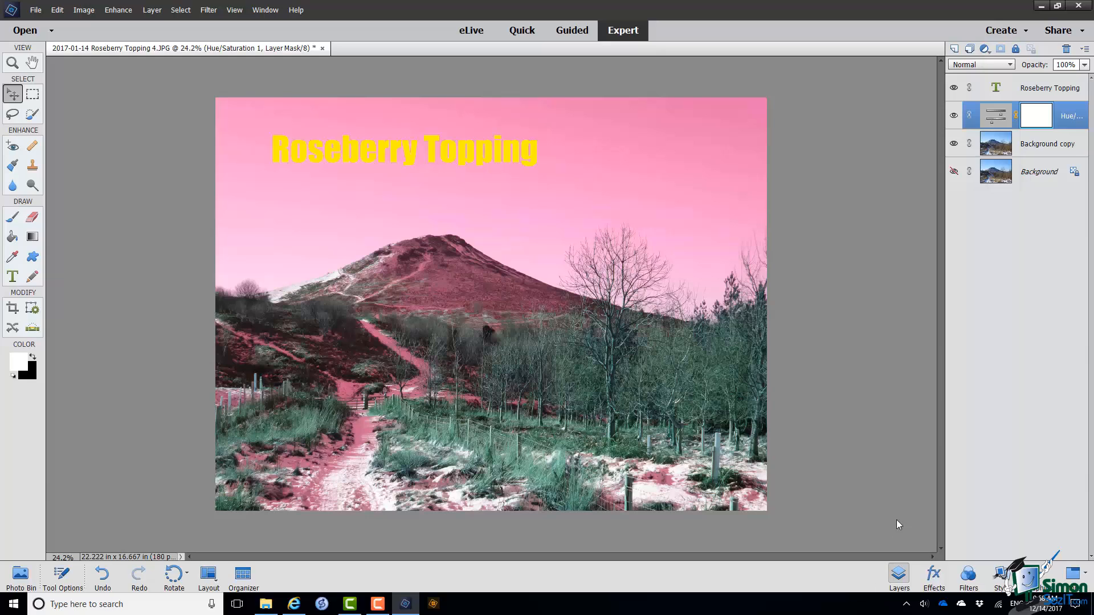
Toggle the Hue/Saturation layer's eye icon until the adjustment is hidden.
{"action": "left_click", "coordinate": [953, 117]}
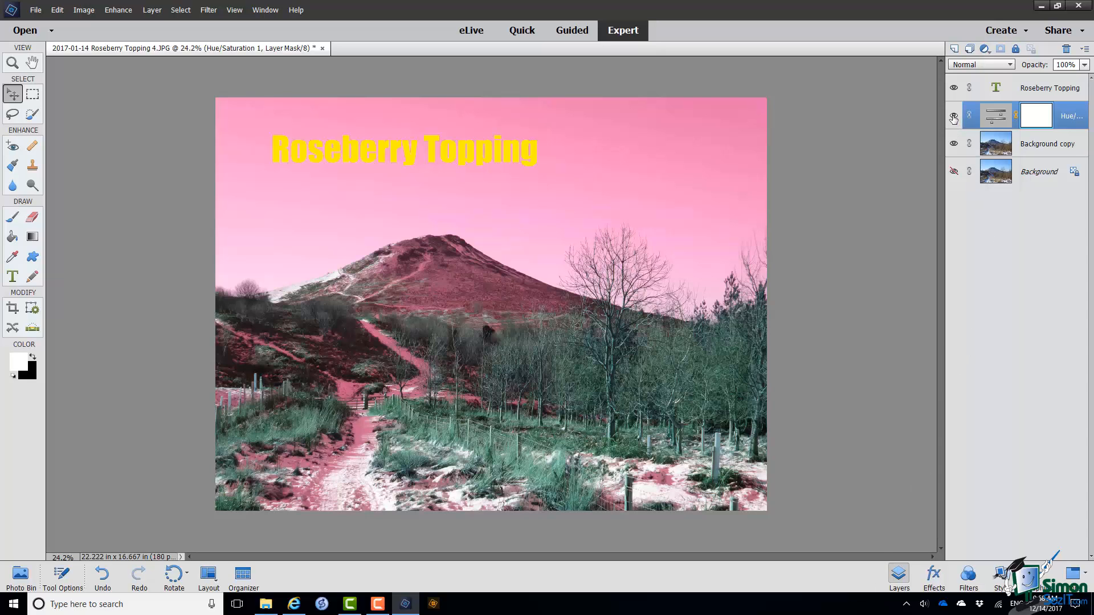
{"action": "mouse_move", "coordinate": [954, 117]}
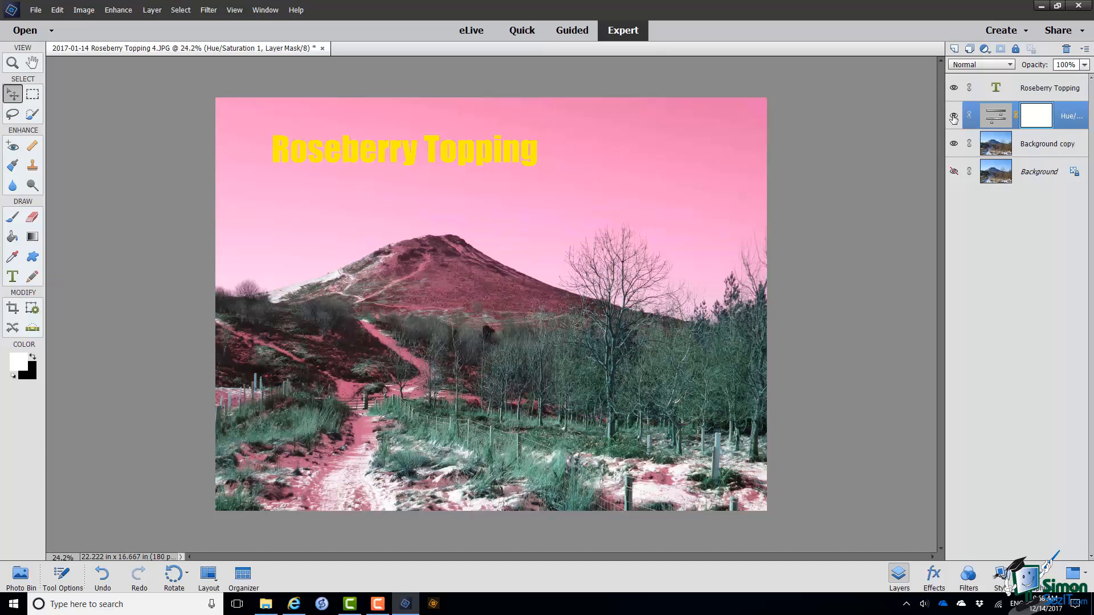
{"action": "left_click", "coordinate": [953, 116]}
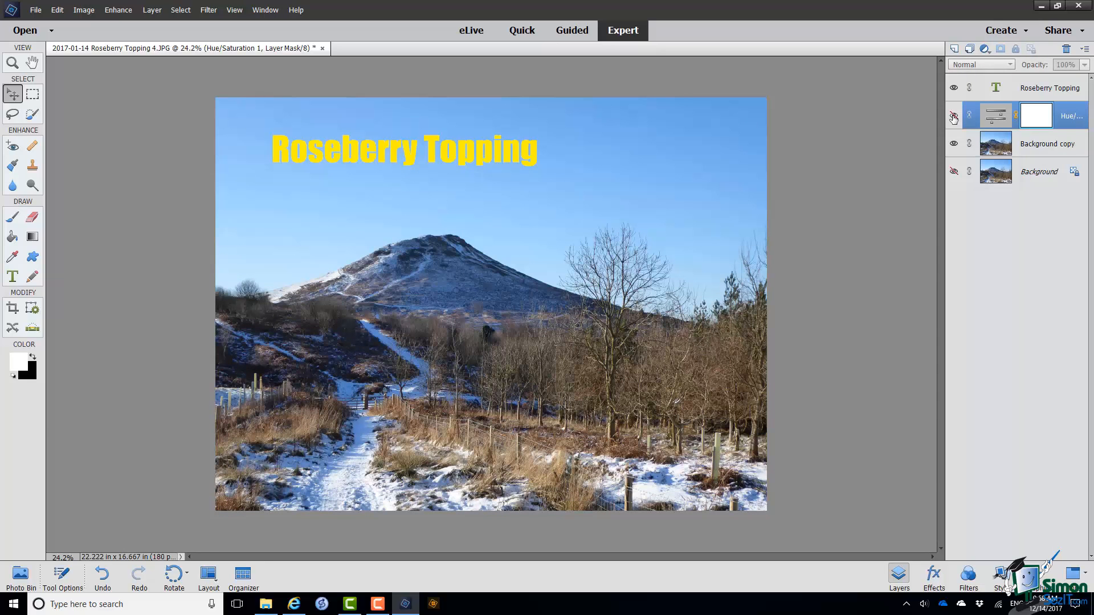
{"action": "left_click", "coordinate": [953, 116]}
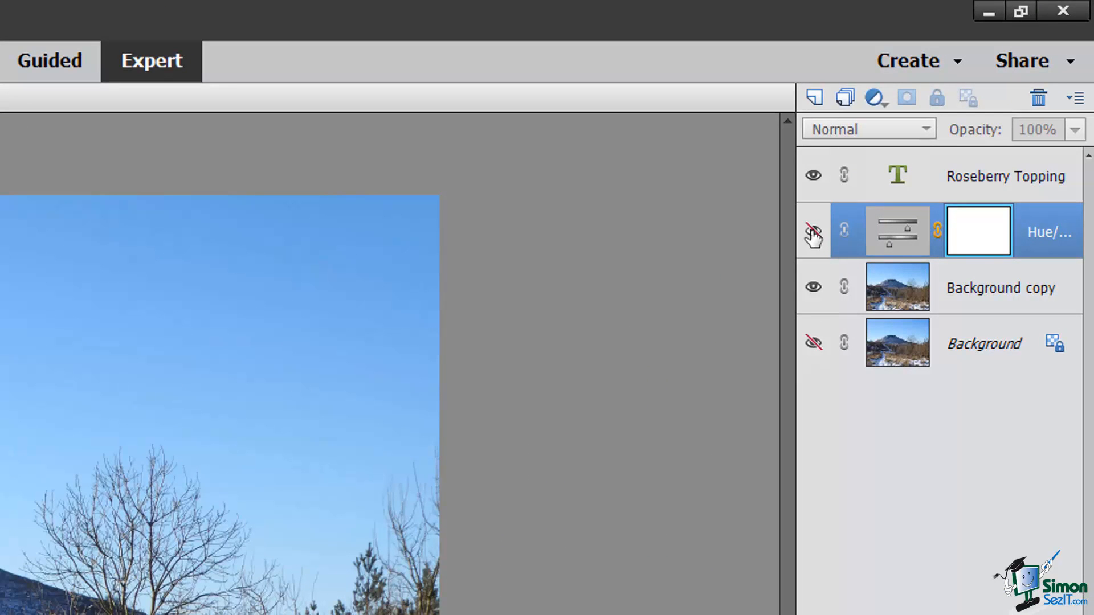
{"action": "mouse_move", "coordinate": [900, 230]}
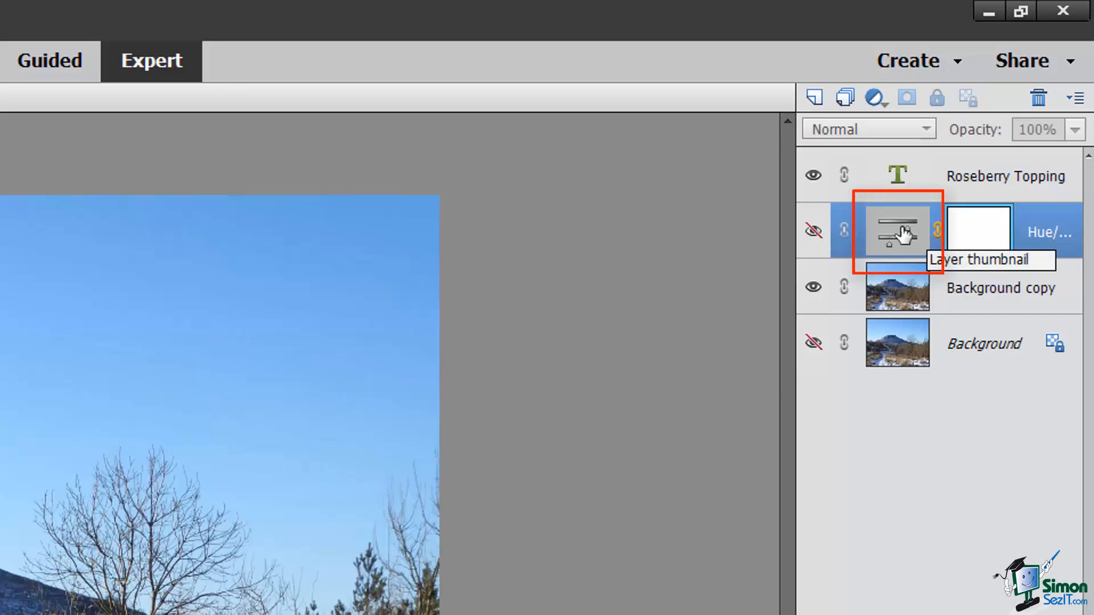
{"action": "mouse_move", "coordinate": [979, 230]}
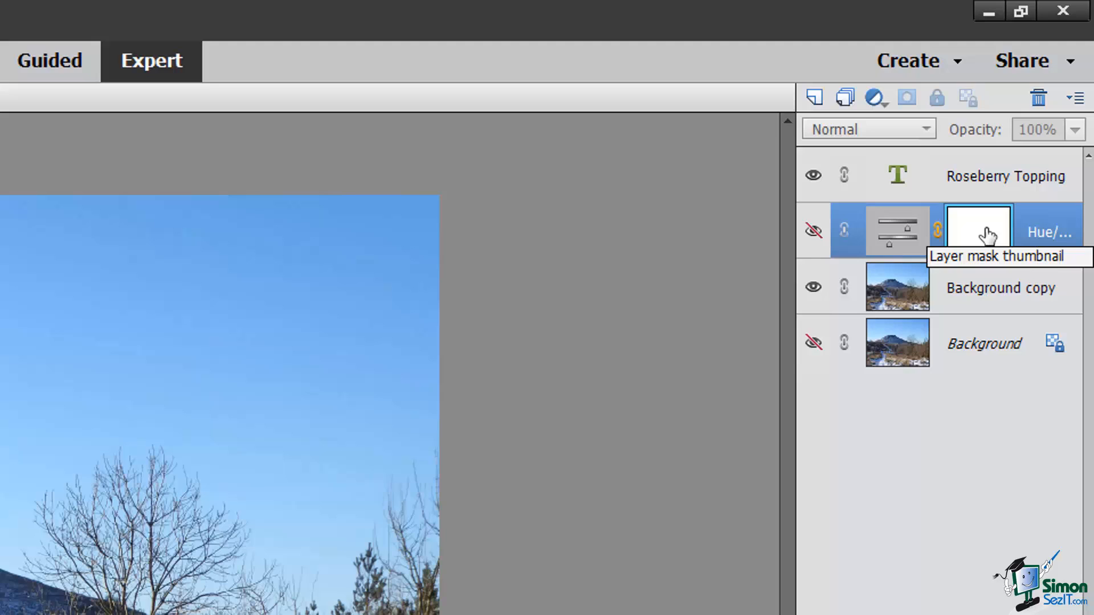
{"action": "mouse_move", "coordinate": [978, 230]}
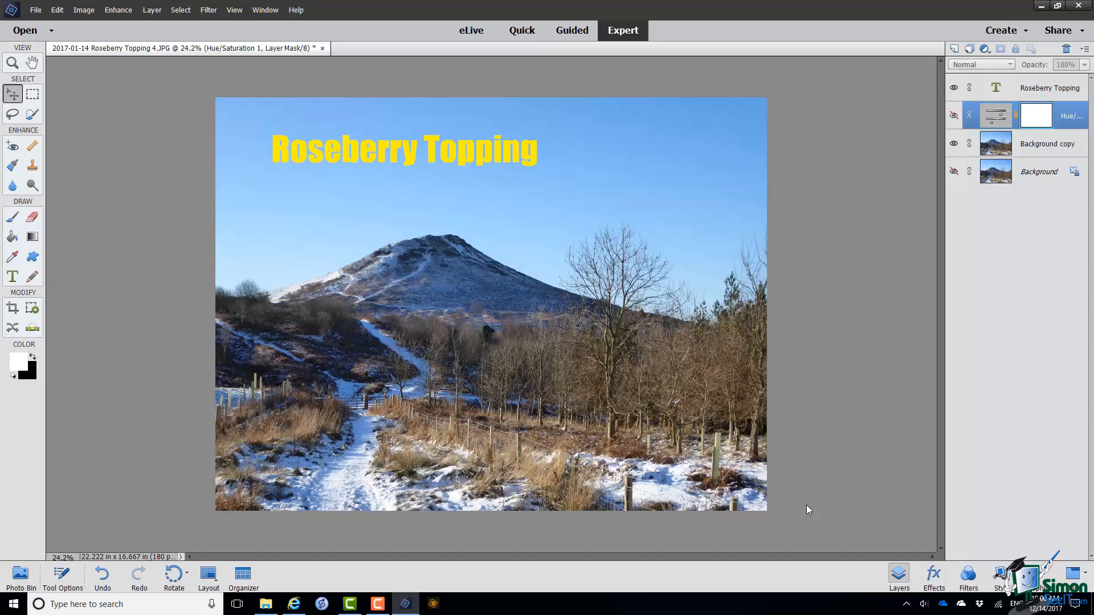
{"action": "mouse_move", "coordinate": [538, 11]}
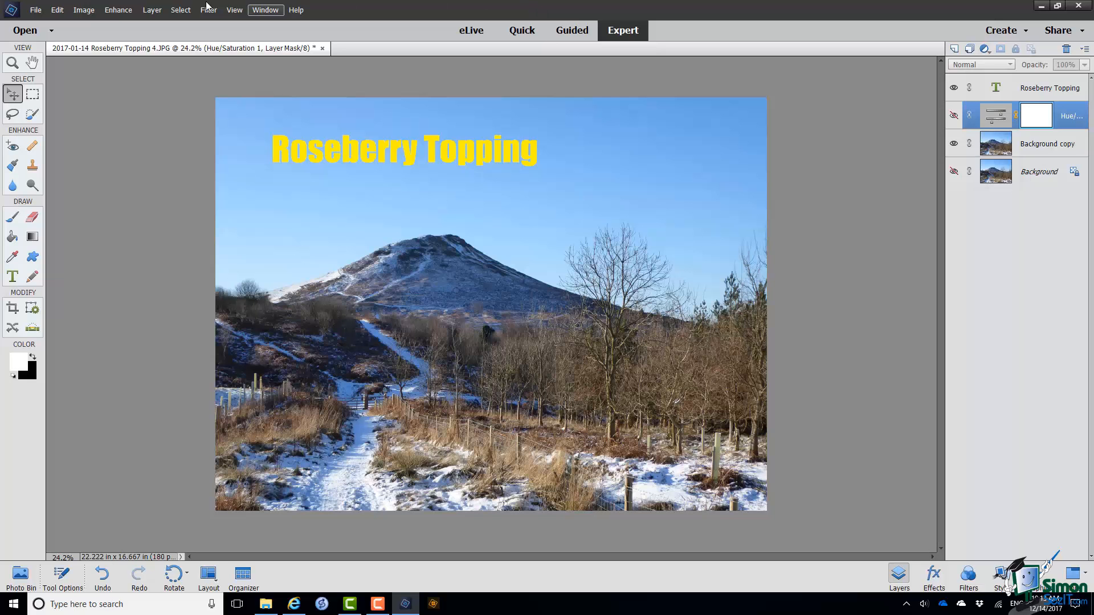
Save the image via Save As as a Photoshop PSD with layers kept.
{"action": "left_click", "coordinate": [35, 9]}
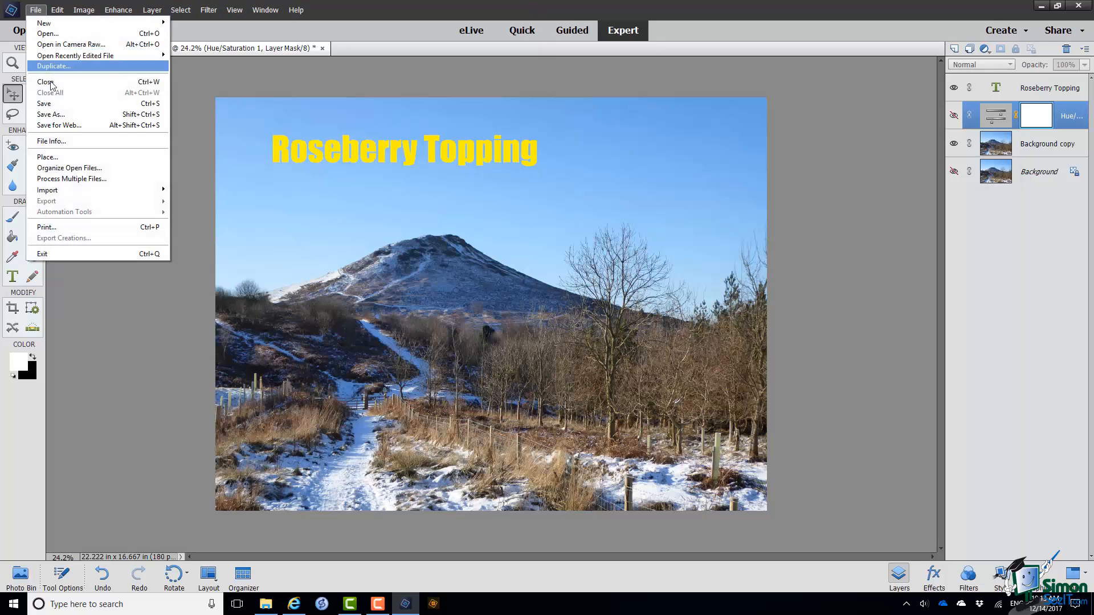
{"action": "left_click", "coordinate": [50, 115]}
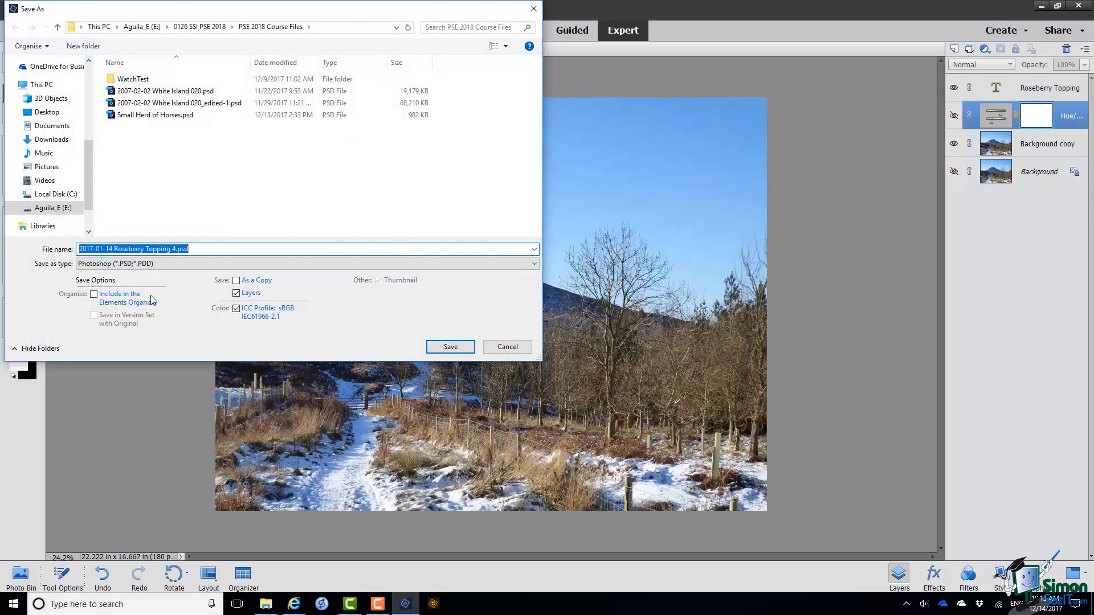
{"action": "mouse_move", "coordinate": [221, 327]}
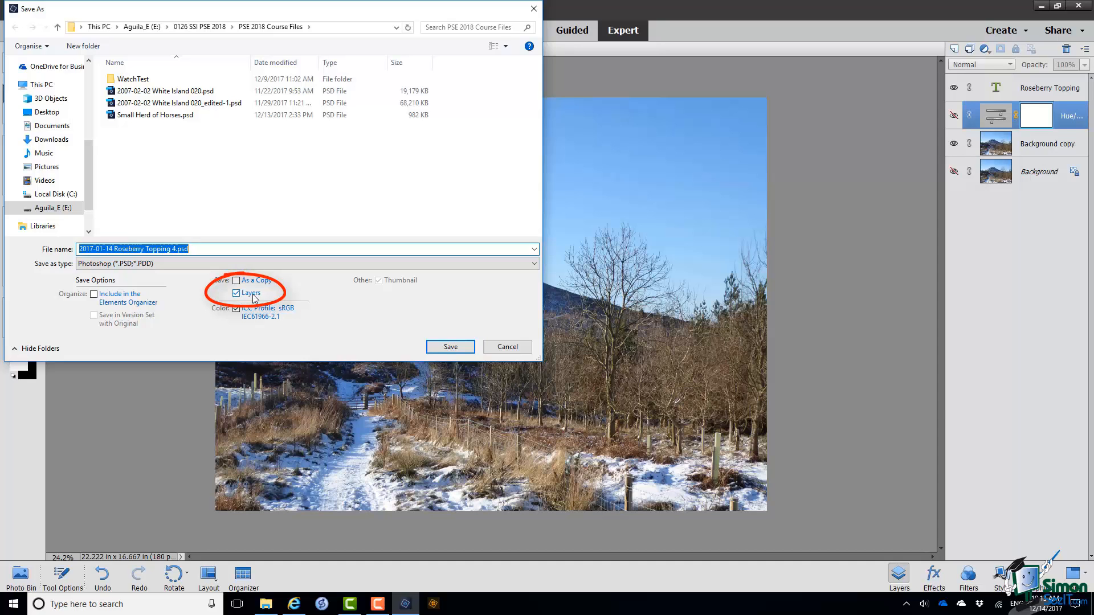
{"action": "left_click", "coordinate": [449, 347]}
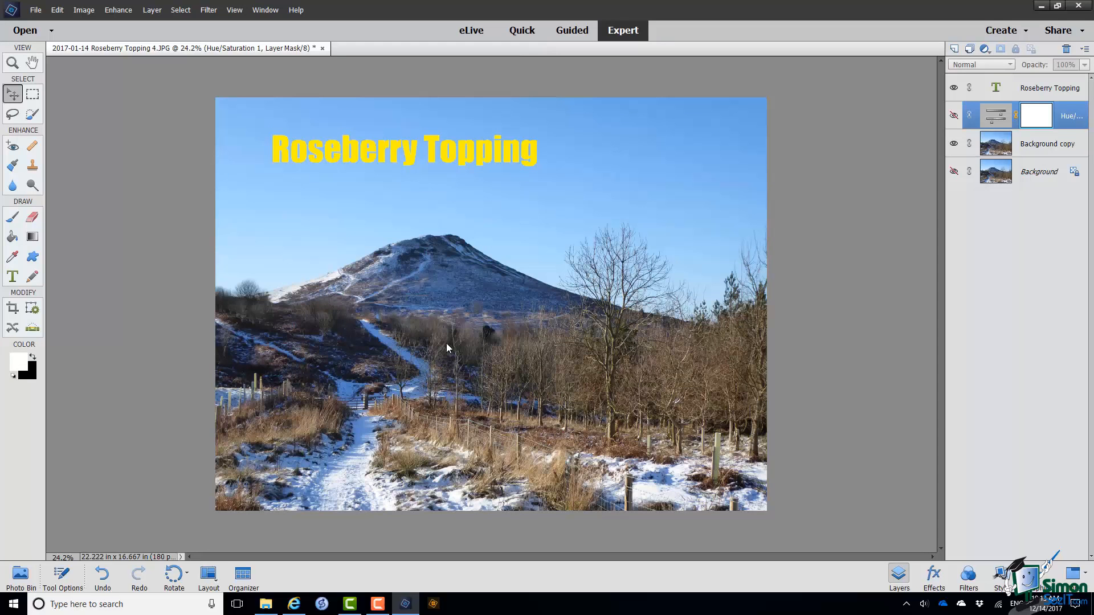